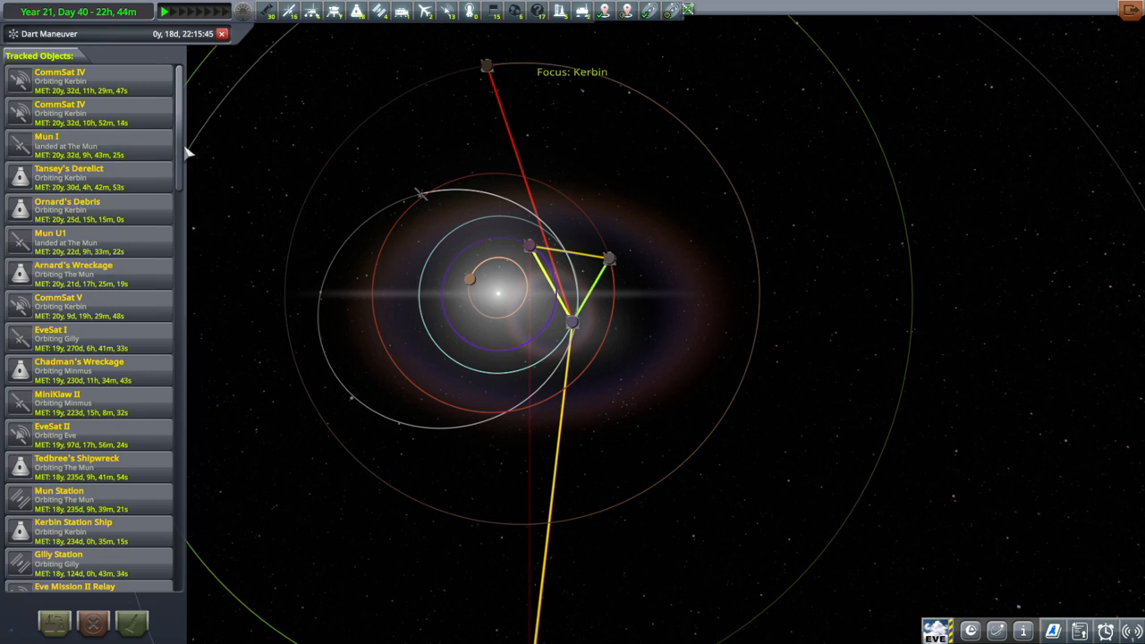
# - Select the Dart vessel from the Tracked Objects list and fly it
pyautogui.scroll(-3)
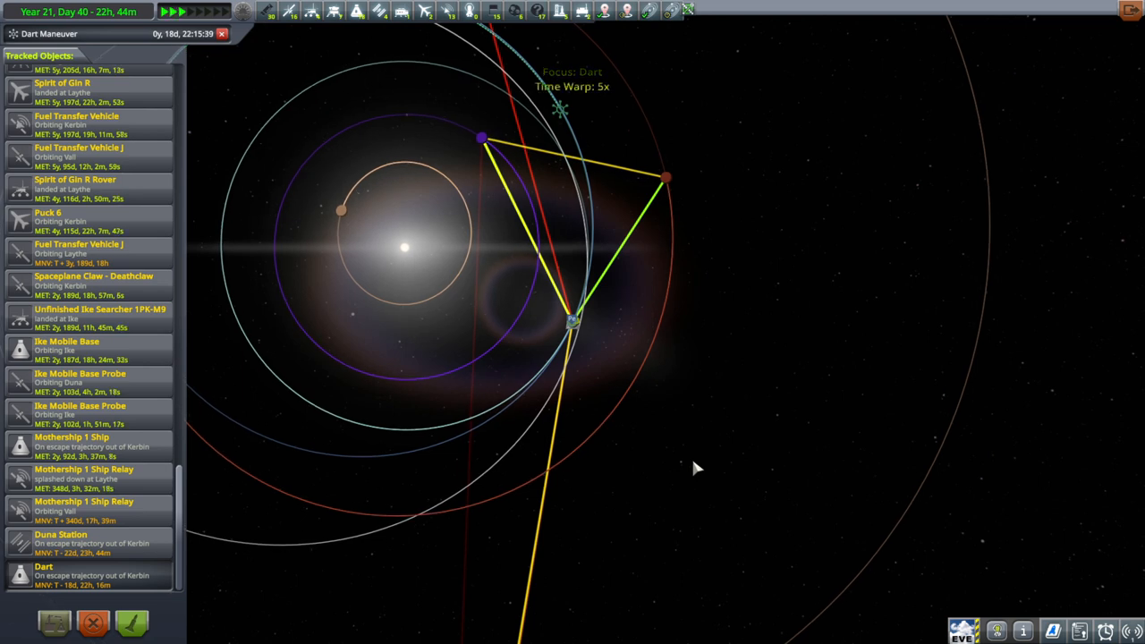
pyautogui.click(211, 11)
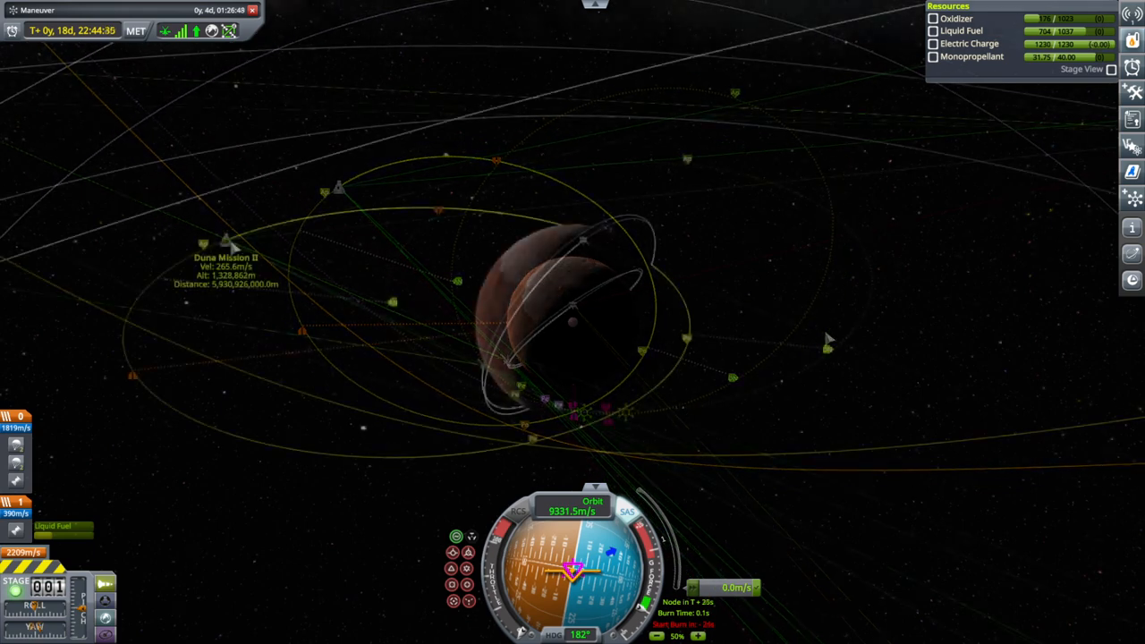
# - Add a Maneuver-type alarm titled Dart Maneuver in the Alarm Clock
pyautogui.click(226, 242)
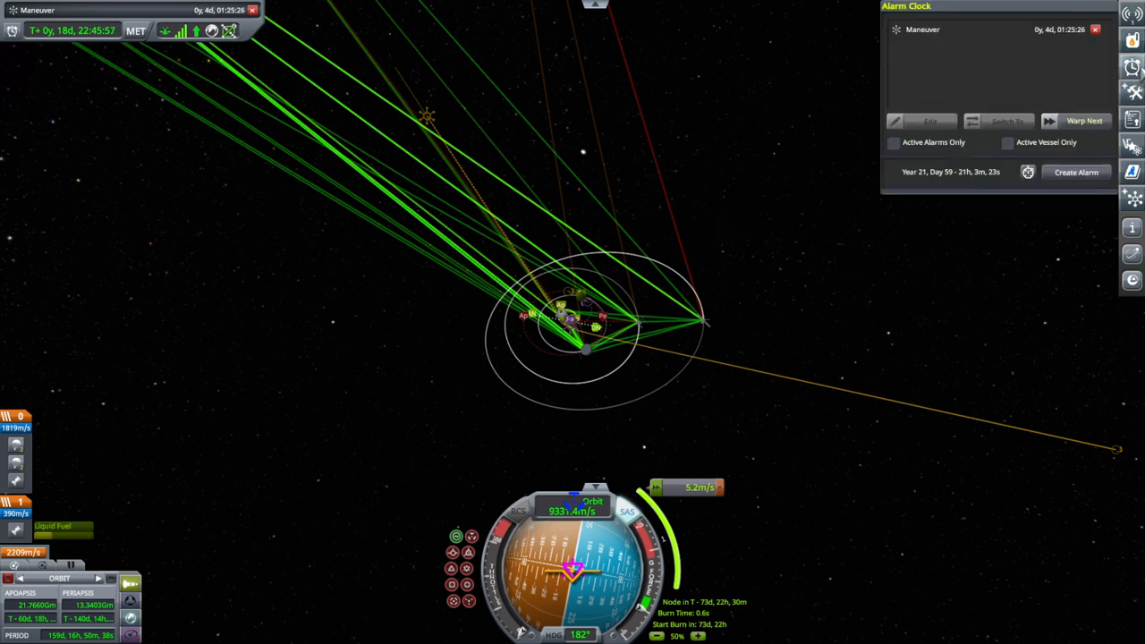
pyautogui.click(1075, 172)
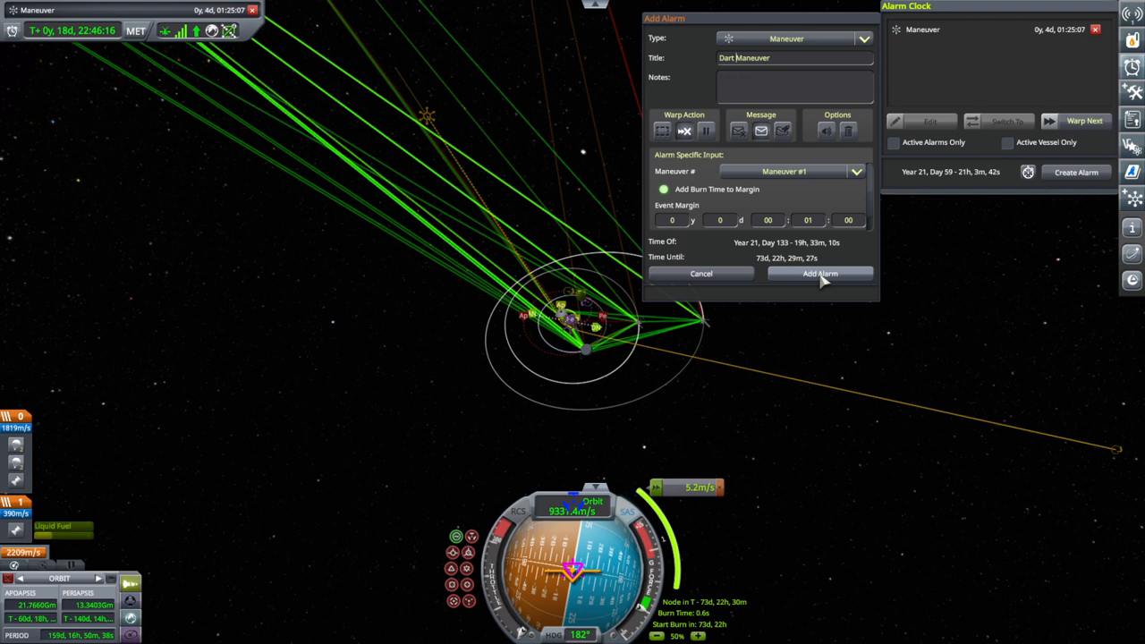
pyautogui.click(819, 272)
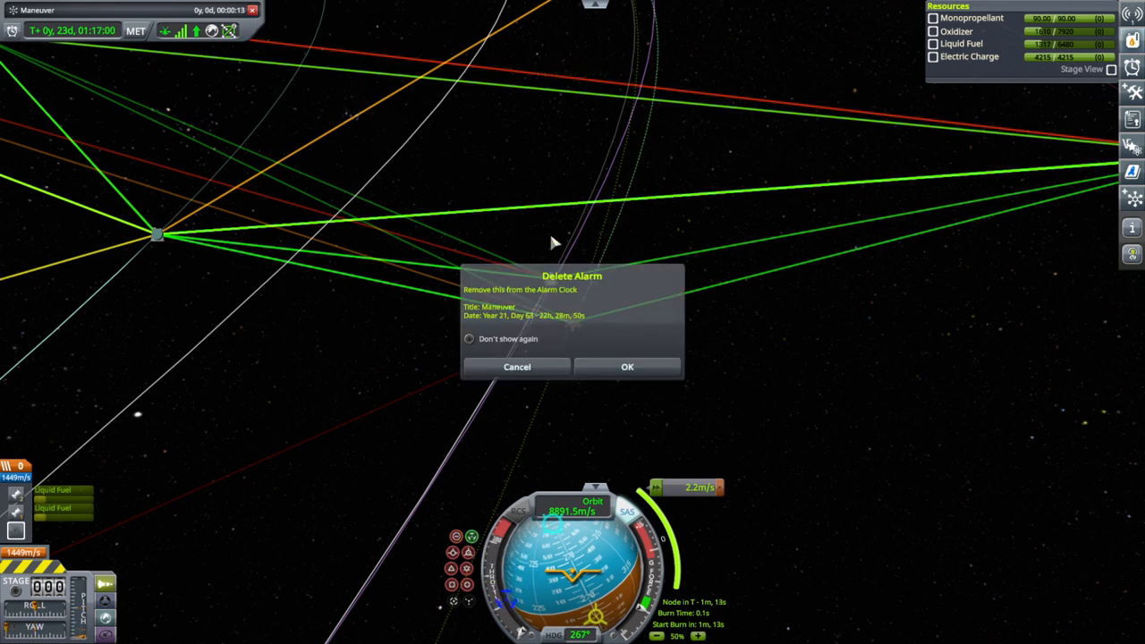
# - Confirm deletion of the old Maneuver alarm, leaving only Dart Maneuver
pyautogui.click(627, 366)
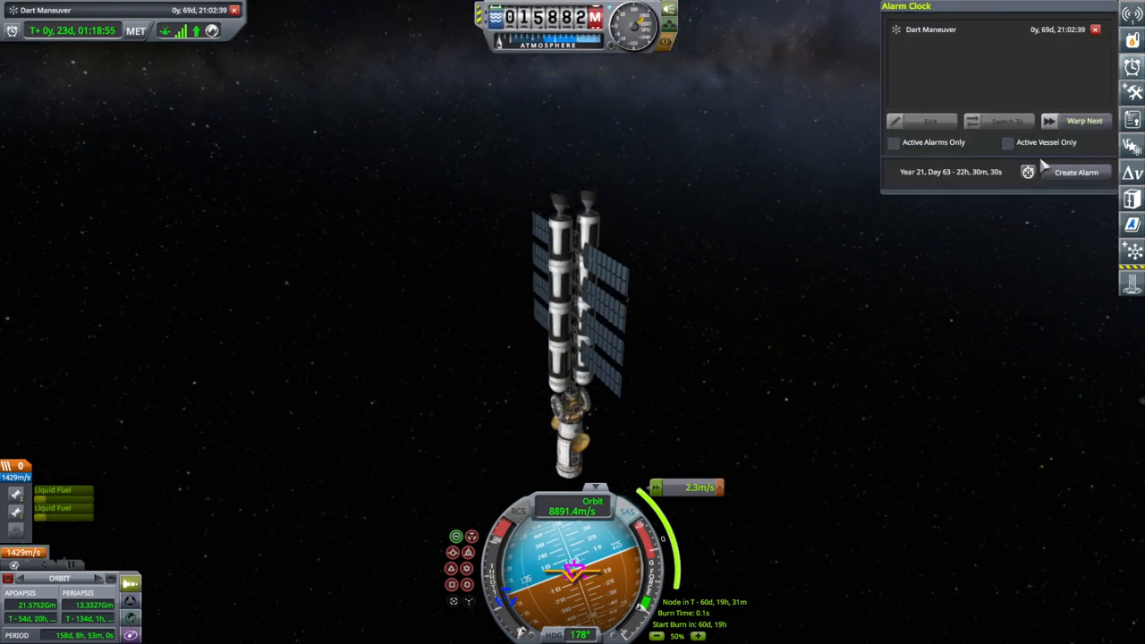
# - Return to the Space Center and enter the Mission Control building
pyautogui.click(1077, 172)
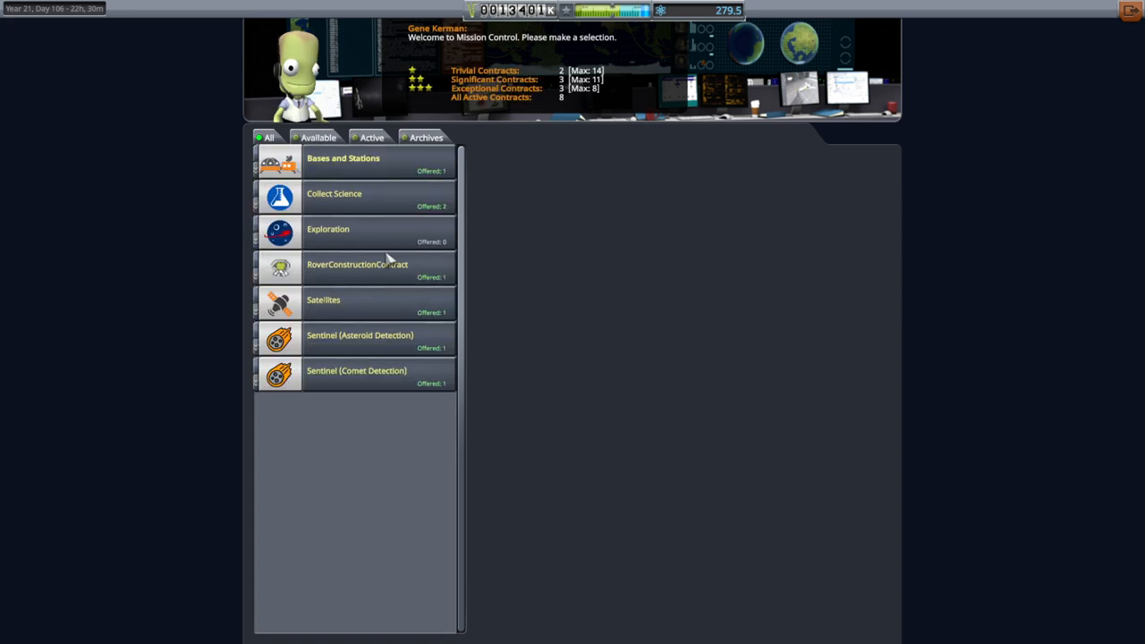
# - Review the Vall, Jool and Pol Space Station launch contracts under Bases and Stations
pyautogui.click(343, 158)
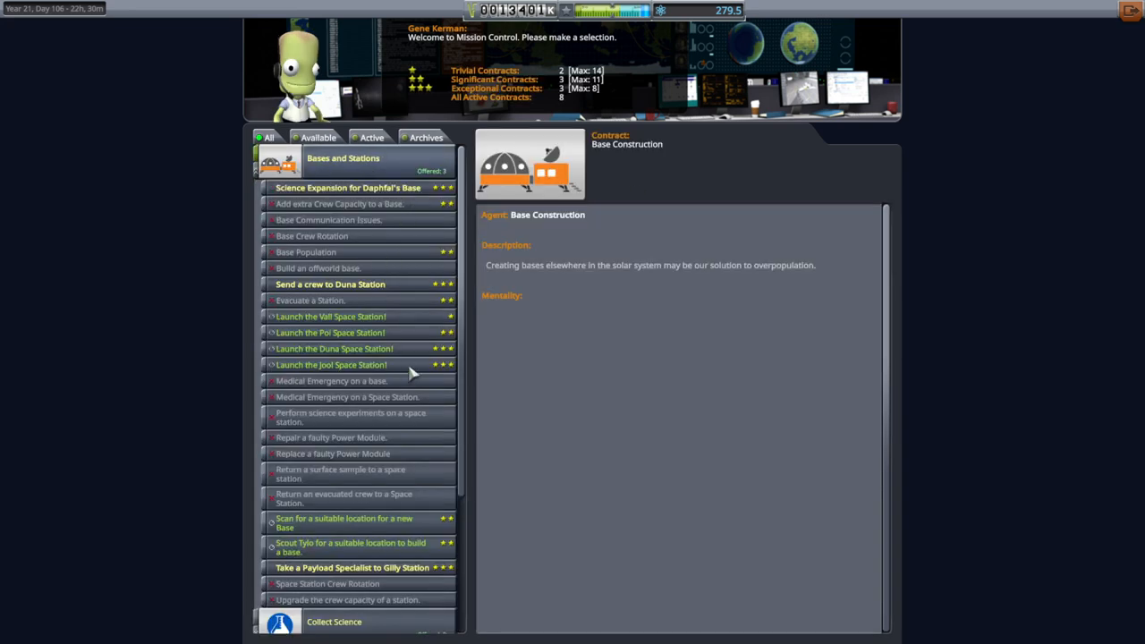
pyautogui.click(329, 315)
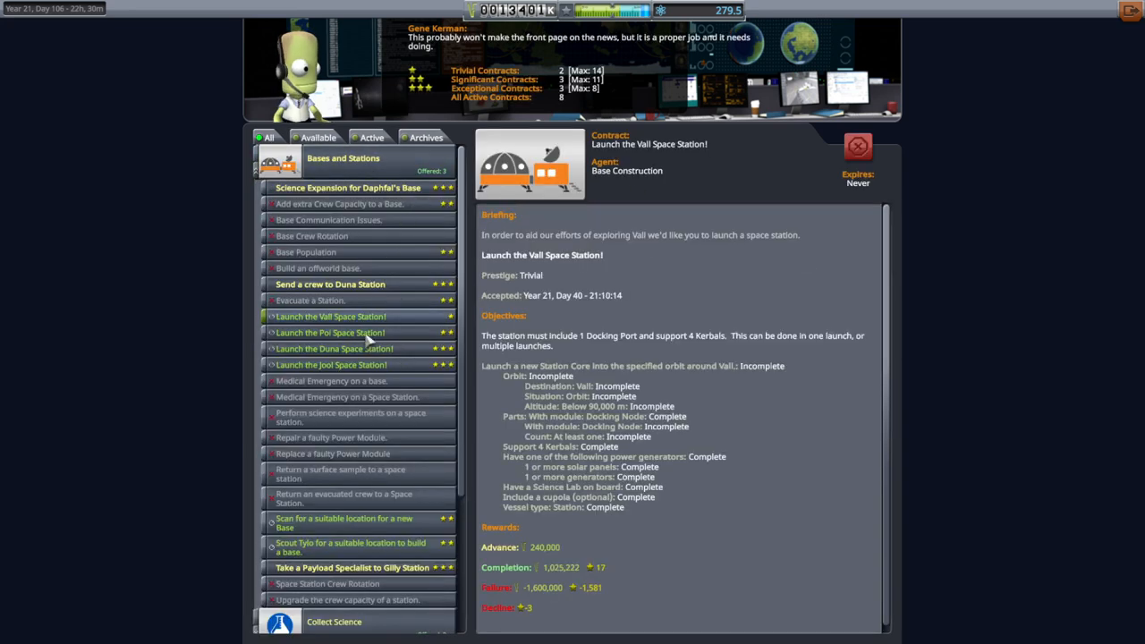
pyautogui.click(331, 365)
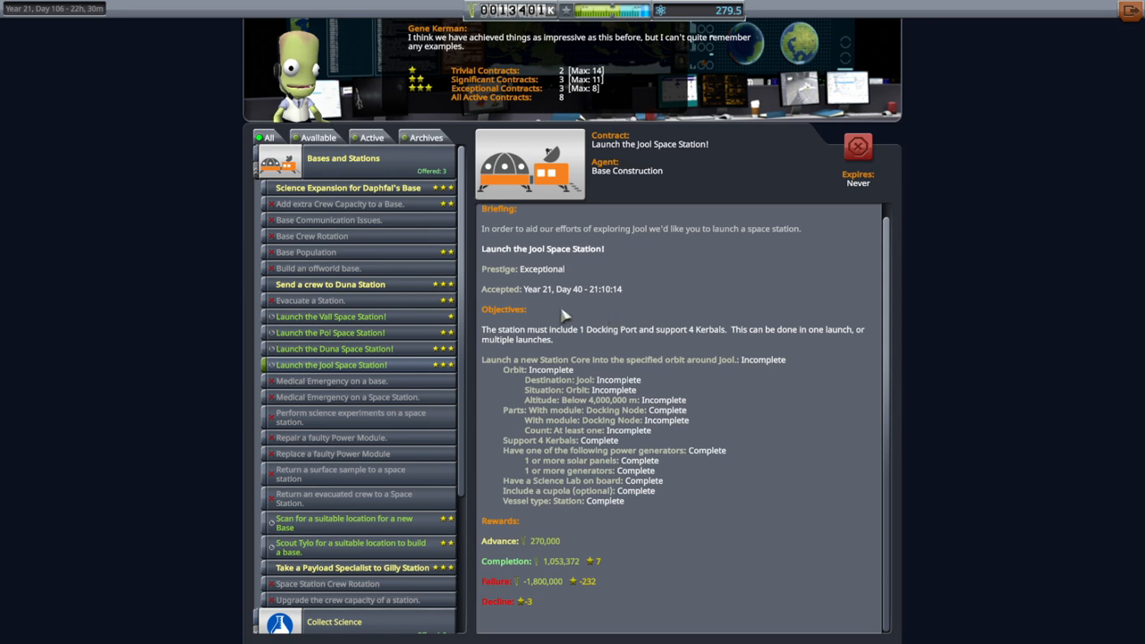
pyautogui.moveTo(342, 340)
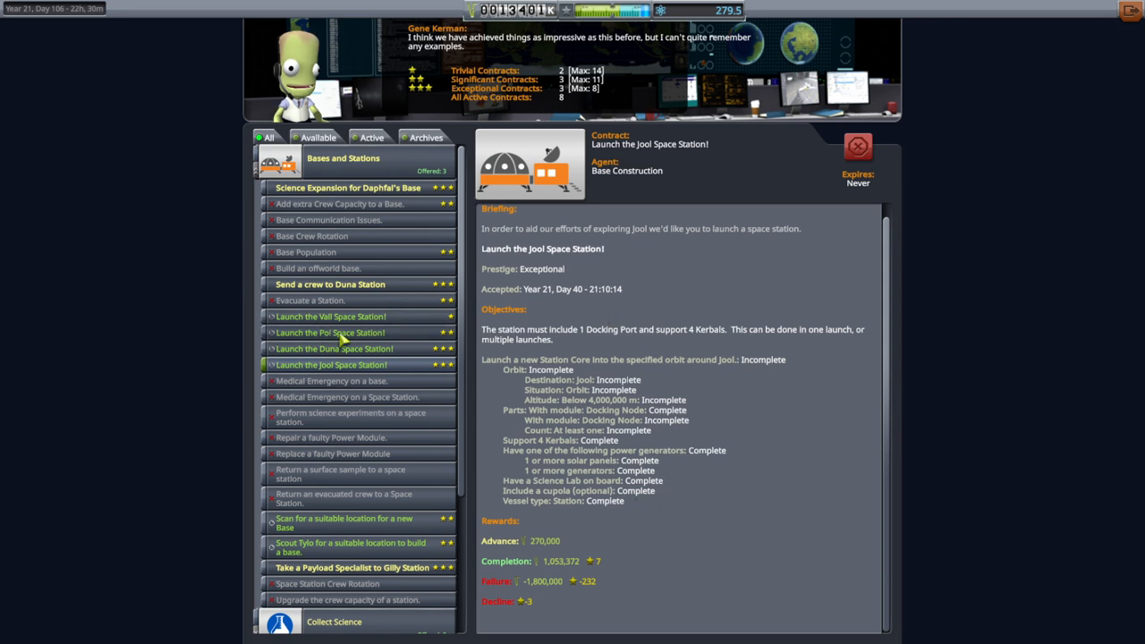
pyautogui.click(330, 315)
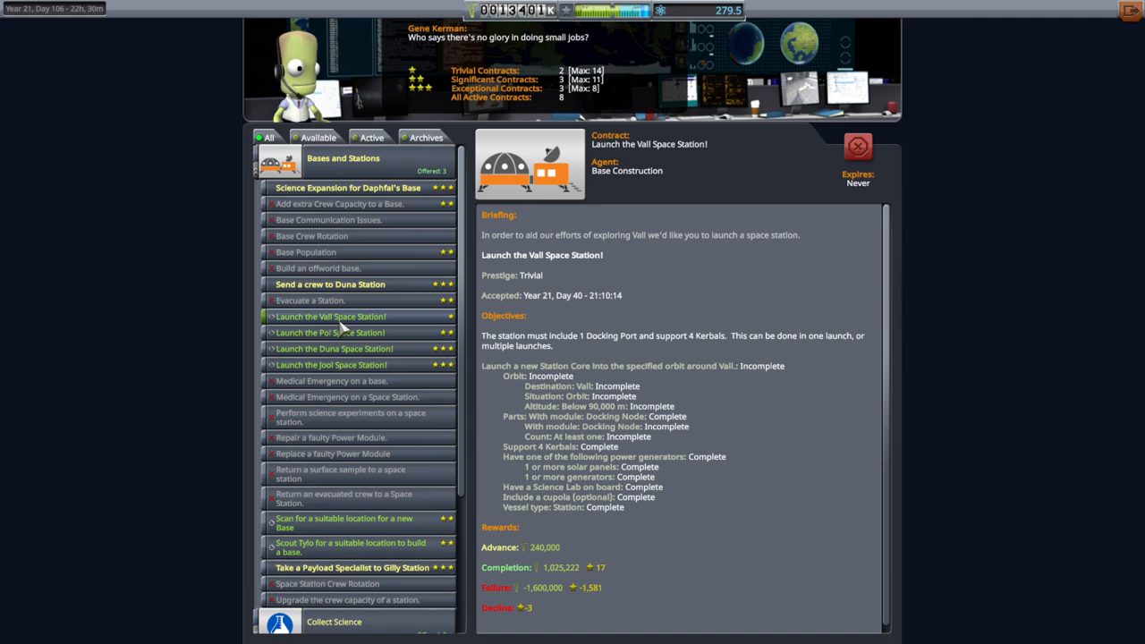
pyautogui.click(329, 331)
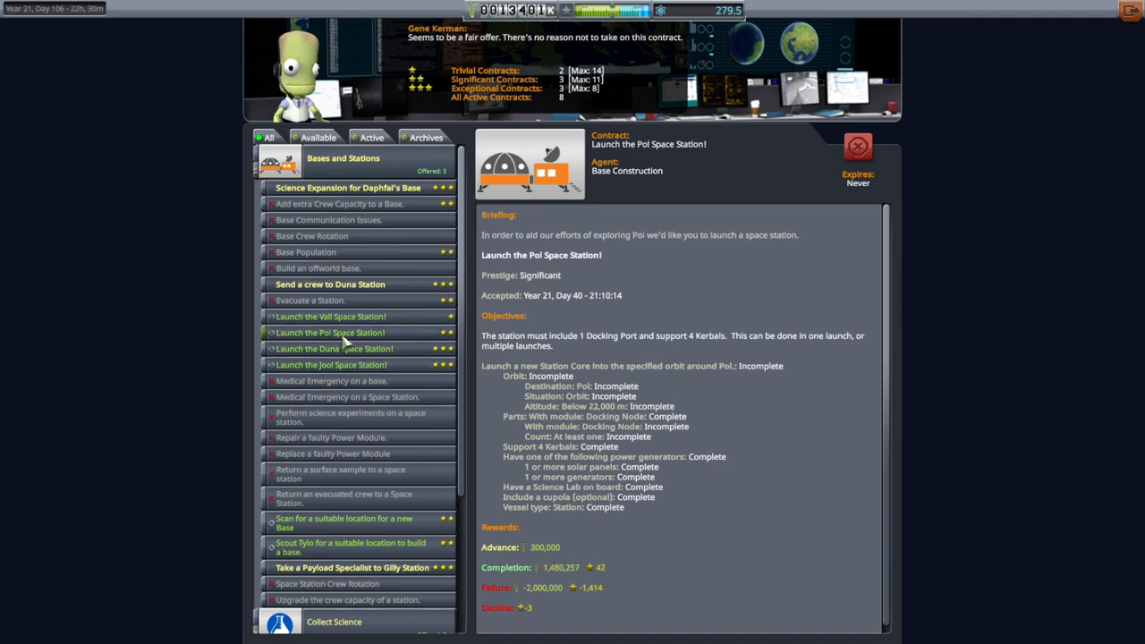
pyautogui.moveTo(336, 369)
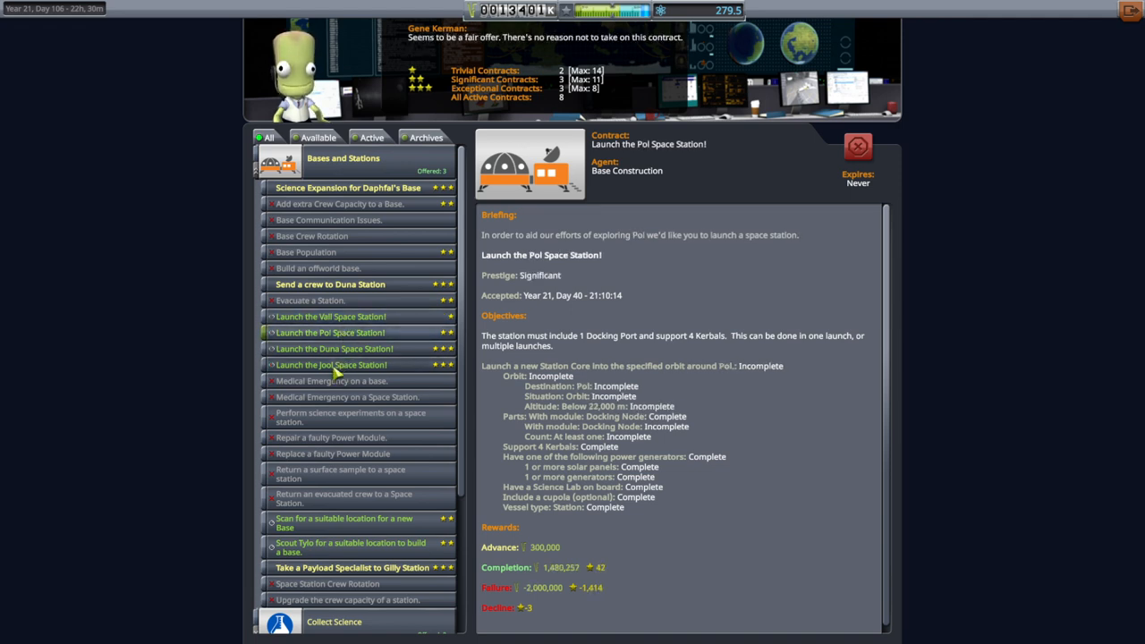
pyautogui.click(331, 366)
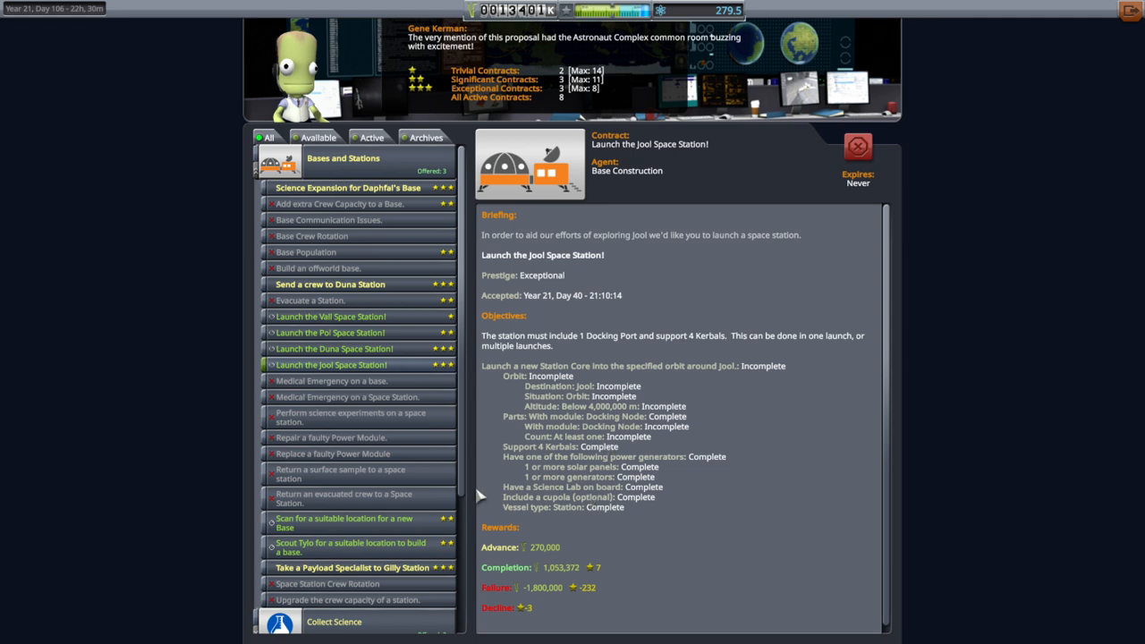
# - Compare the Duna and Jool station contracts, finishing on the Pol Space Station details
pyautogui.scroll(-3)
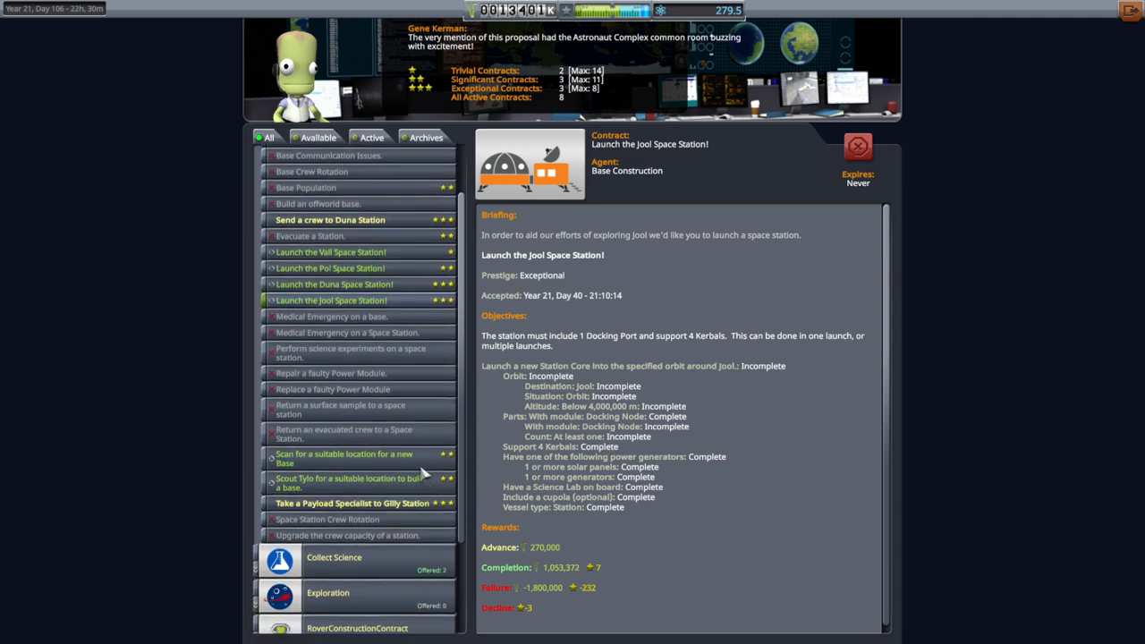
pyautogui.click(333, 283)
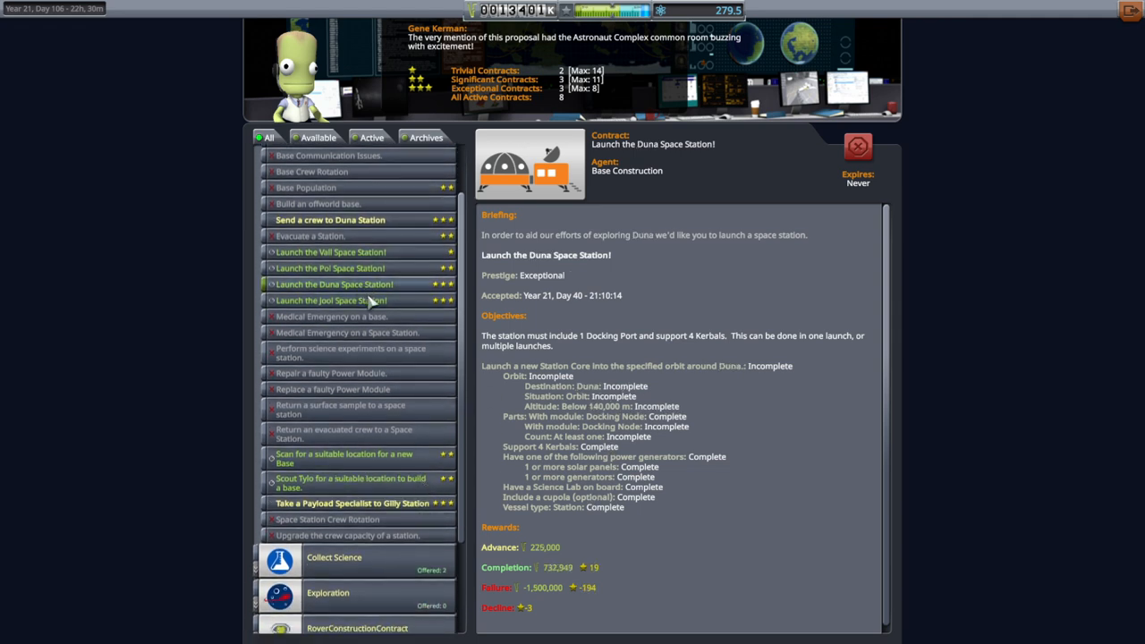
pyautogui.click(331, 300)
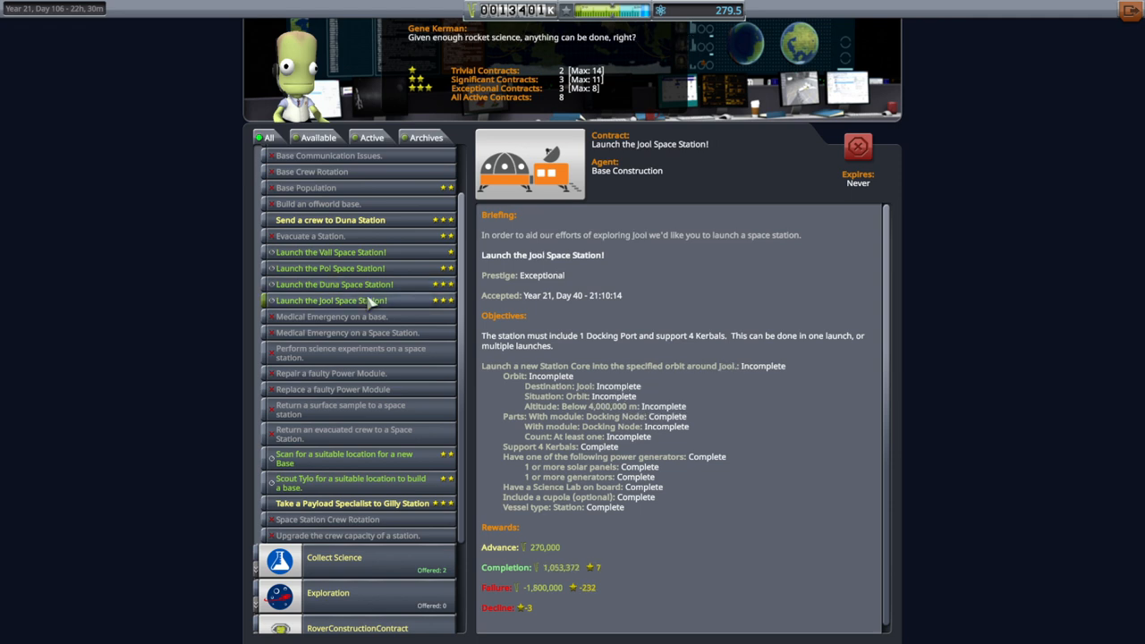
pyautogui.moveTo(759, 496)
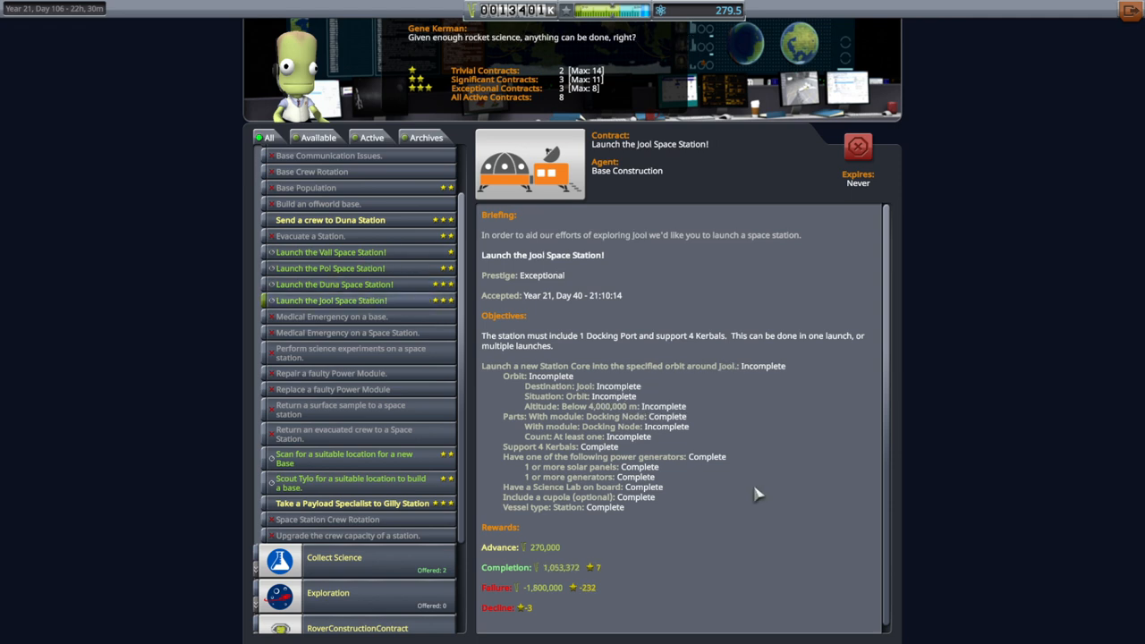
pyautogui.moveTo(580, 519)
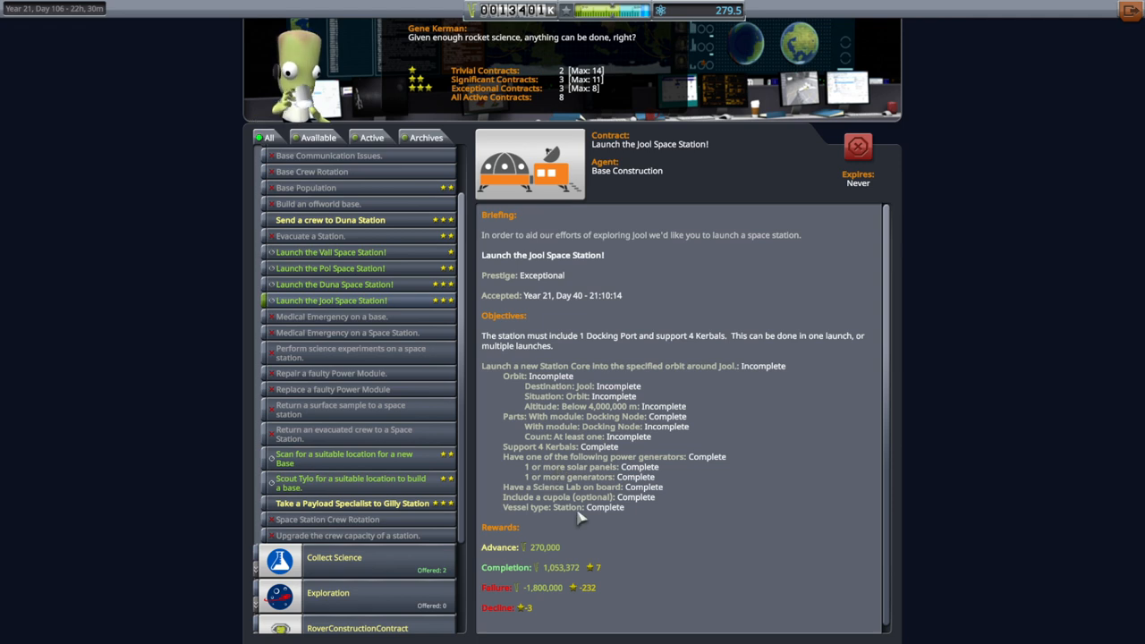
pyautogui.moveTo(605, 464)
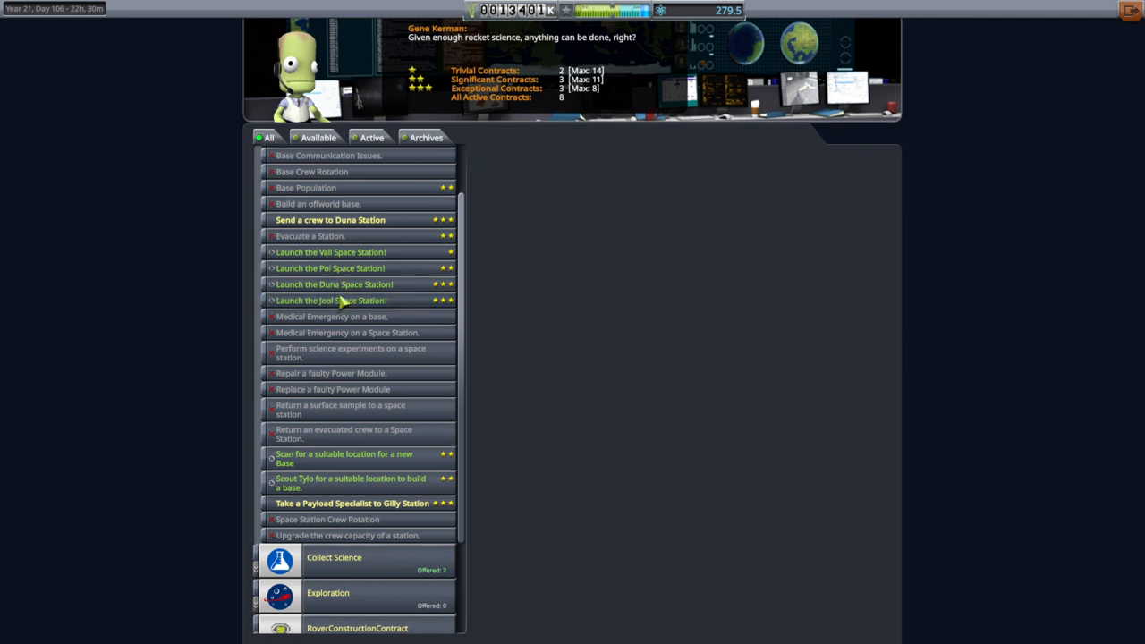
pyautogui.click(333, 300)
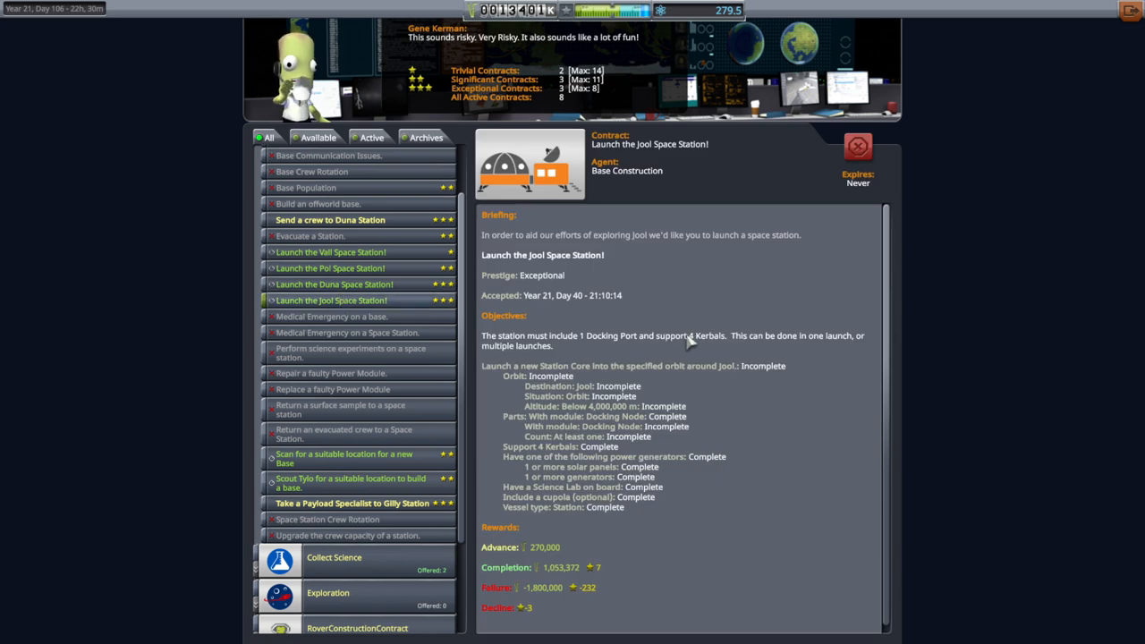
pyautogui.click(331, 269)
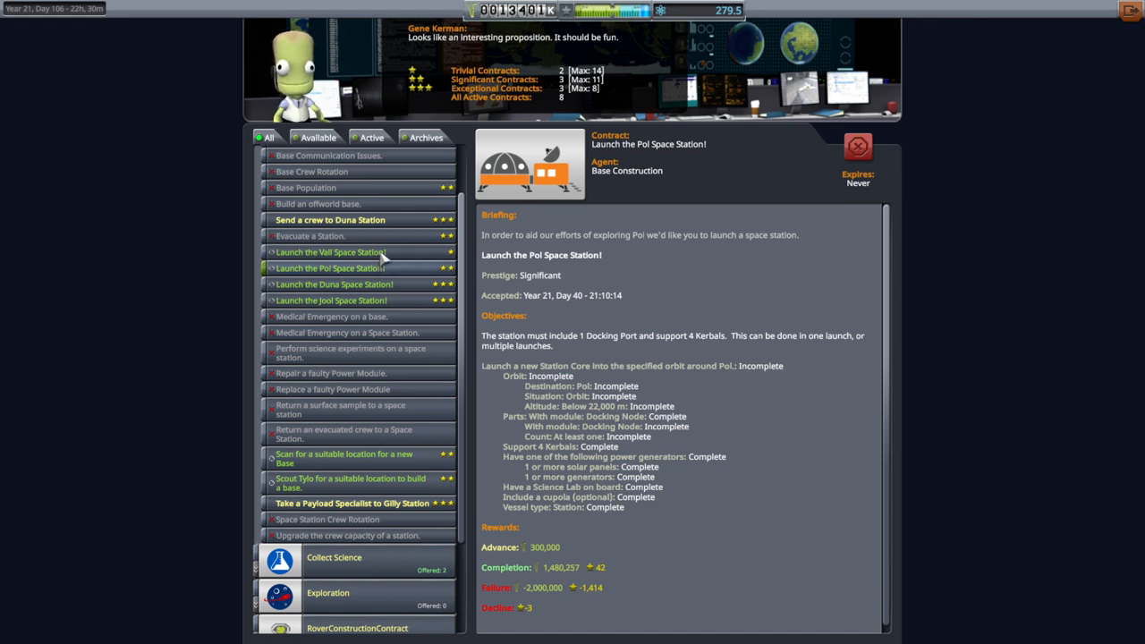
pyautogui.click(331, 250)
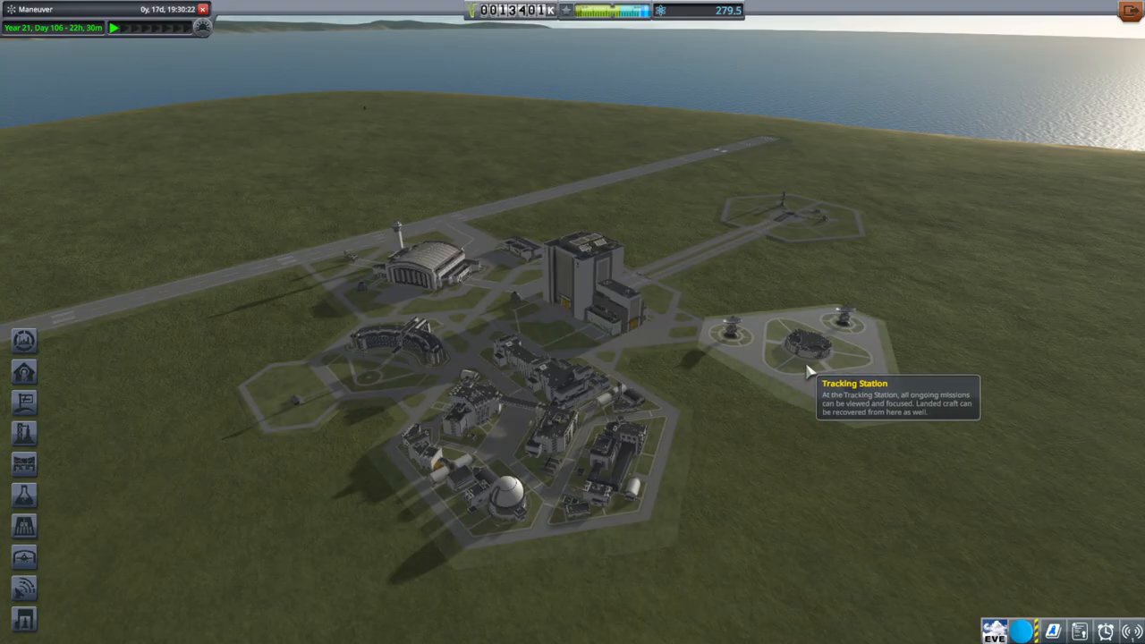
pyautogui.moveTo(845, 308)
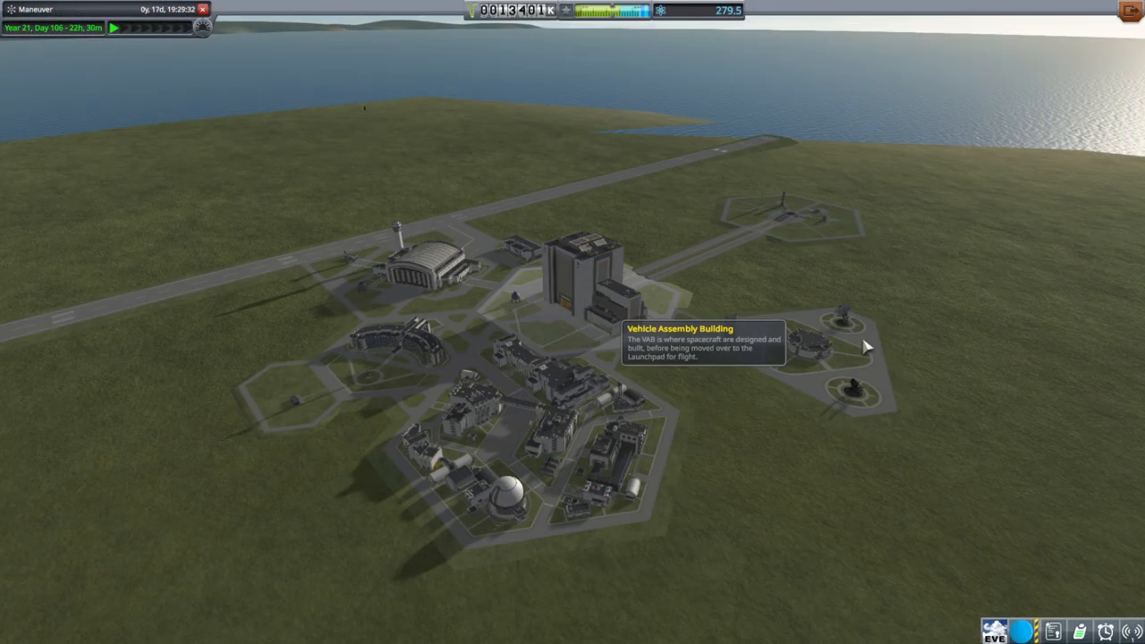
# - Leave Mission Control for the KSC overview and enter the spaceplane hangar
pyautogui.click(587, 268)
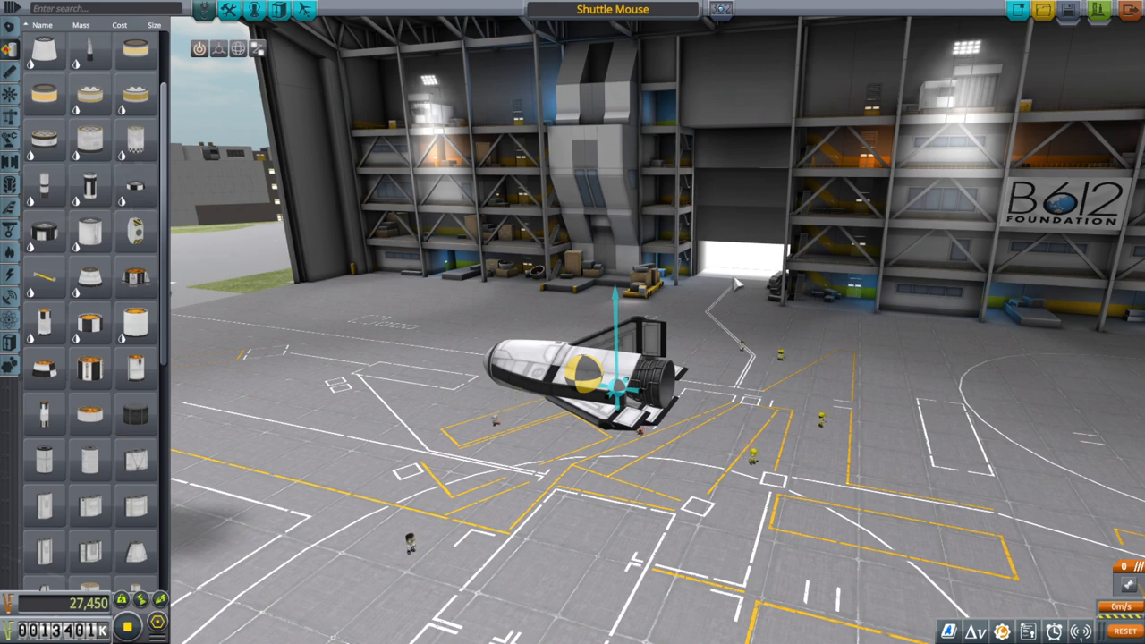
pyautogui.moveTo(798, 293)
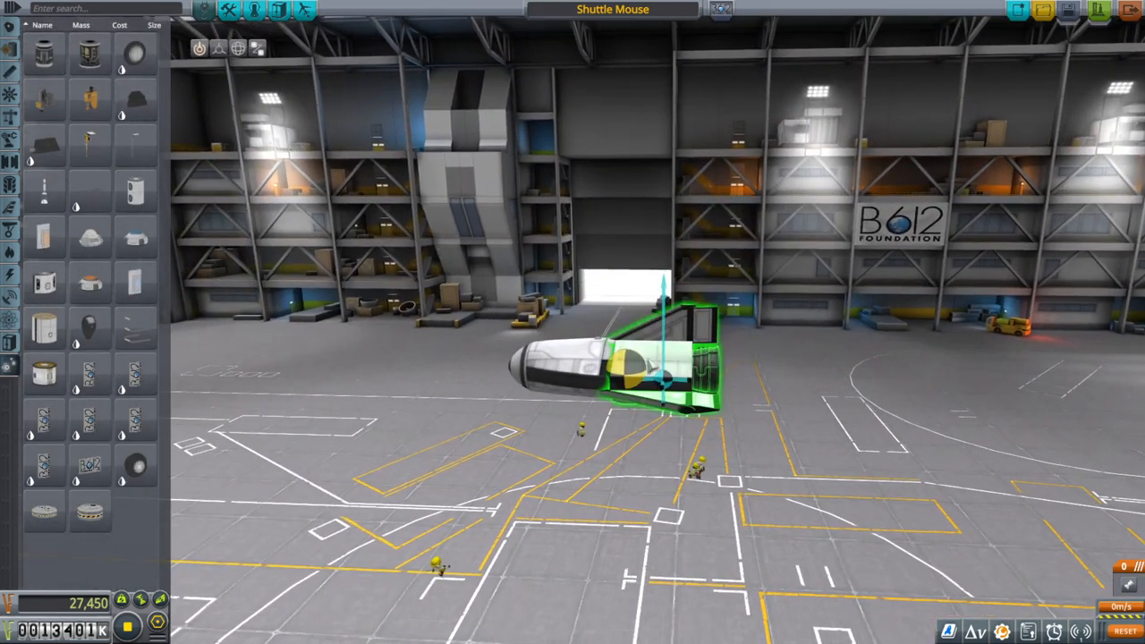
pyautogui.moveTo(136, 283)
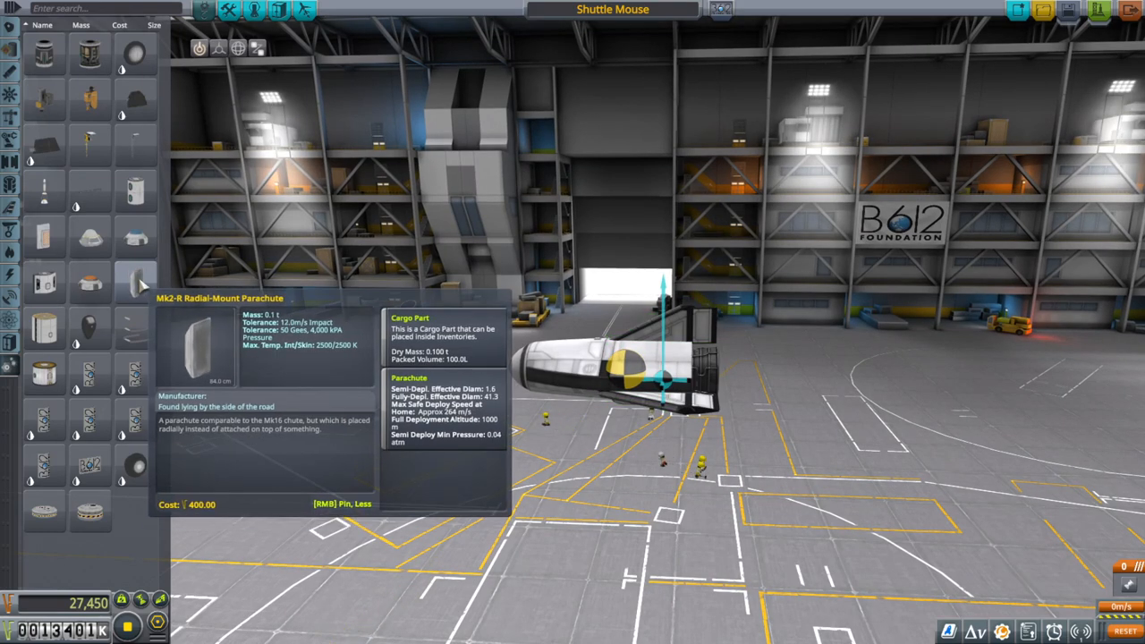
pyautogui.moveTo(236, 307)
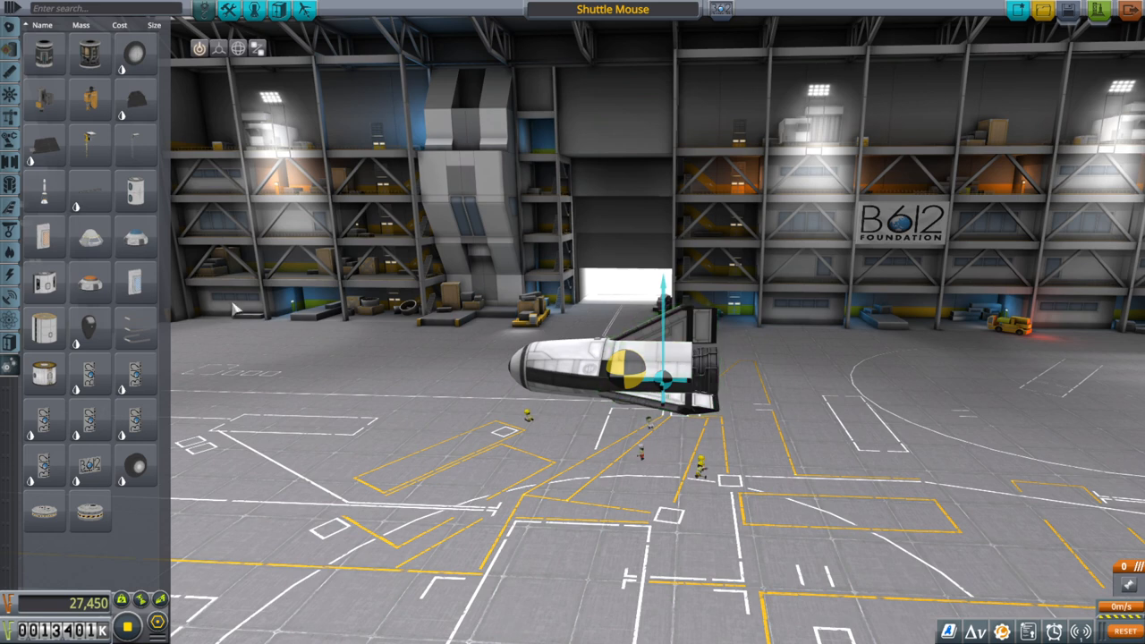
pyautogui.moveTo(134, 283)
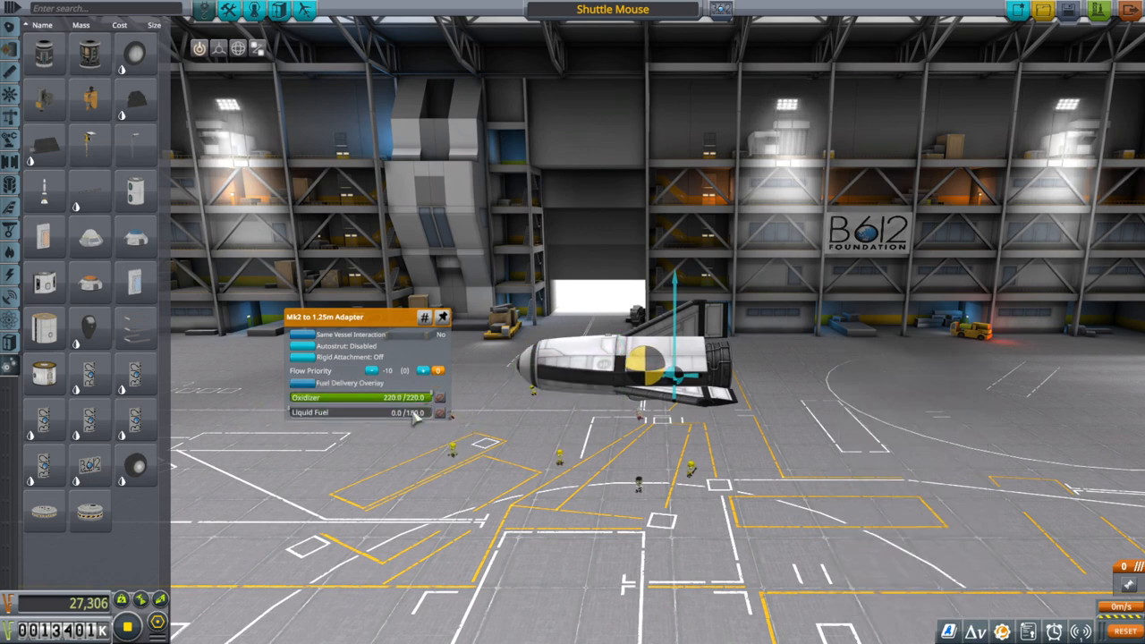
pyautogui.moveTo(136, 283)
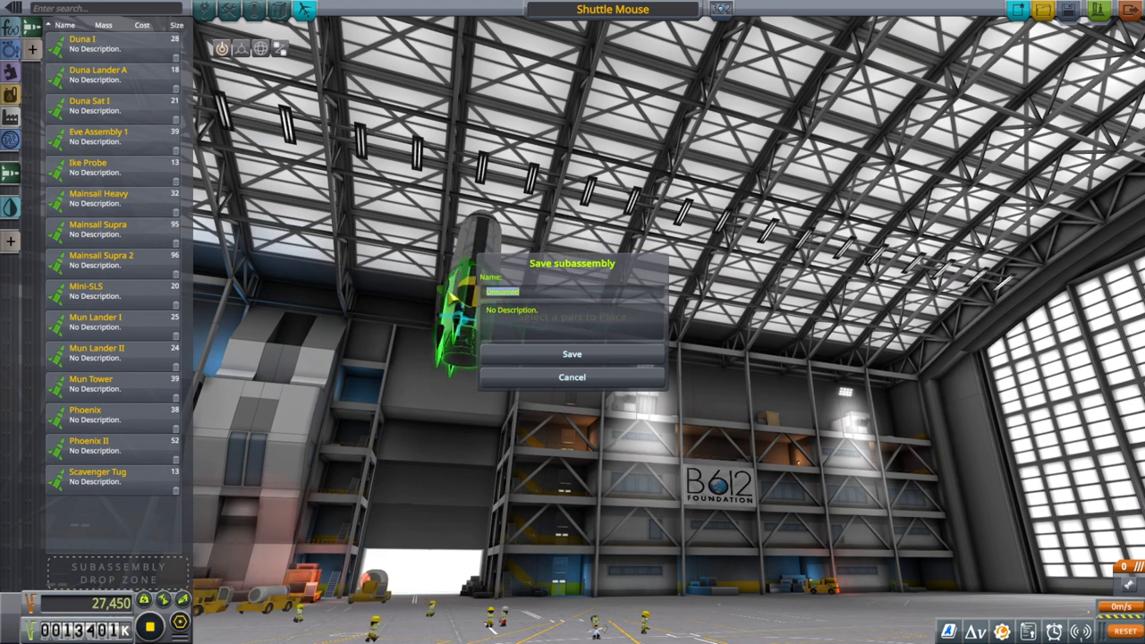
# - Name the subassembly Shuttle Mouse and save it
pyautogui.write('Shuttle Mouse')
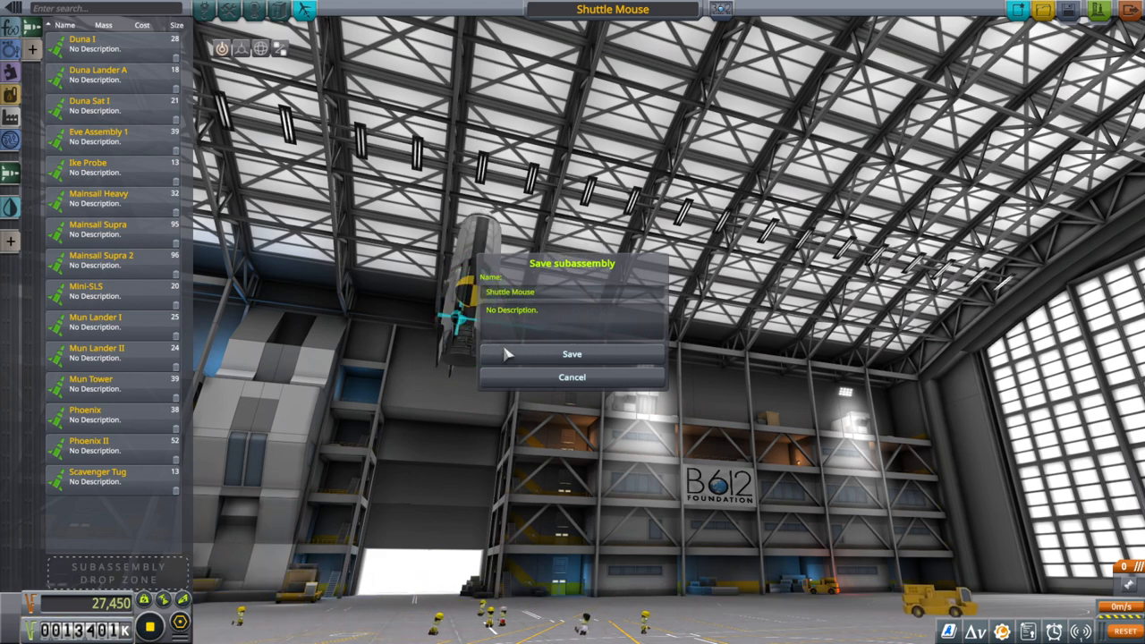
pyautogui.click(573, 355)
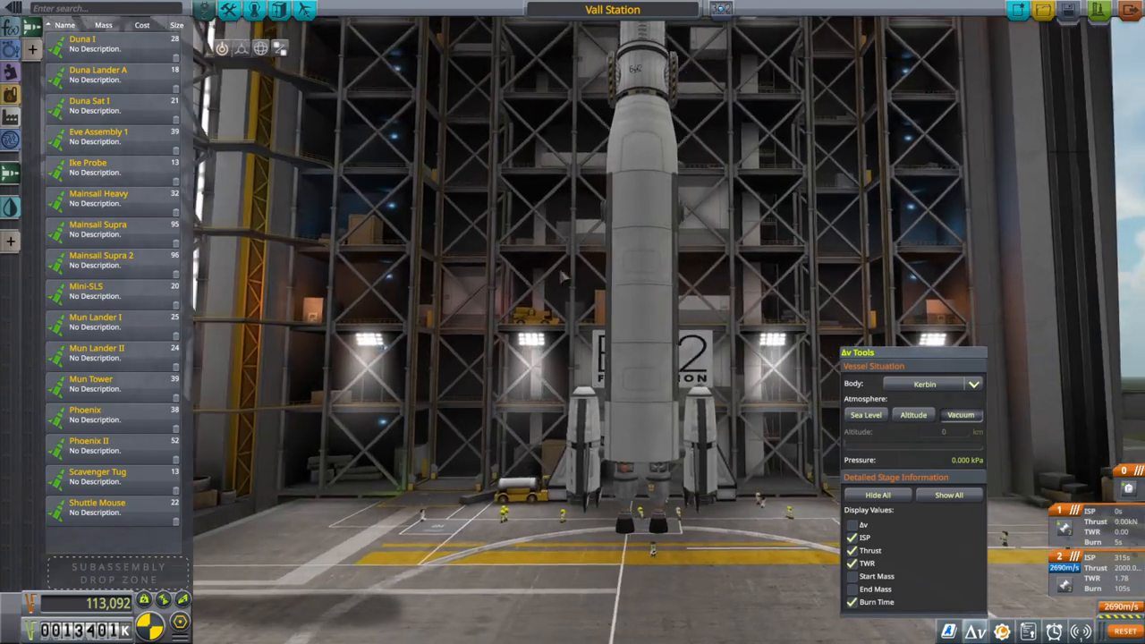
# - Bring up the parts catalogue to delete the Vector engines under both shuttles
pyautogui.click(13, 68)
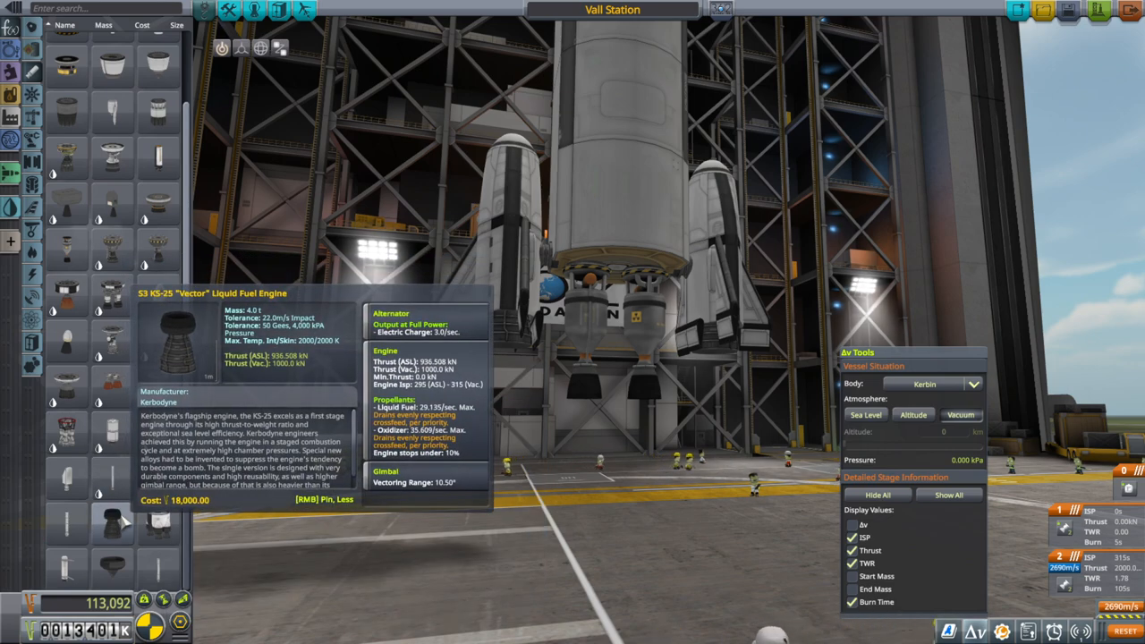
pyautogui.moveTo(157, 349)
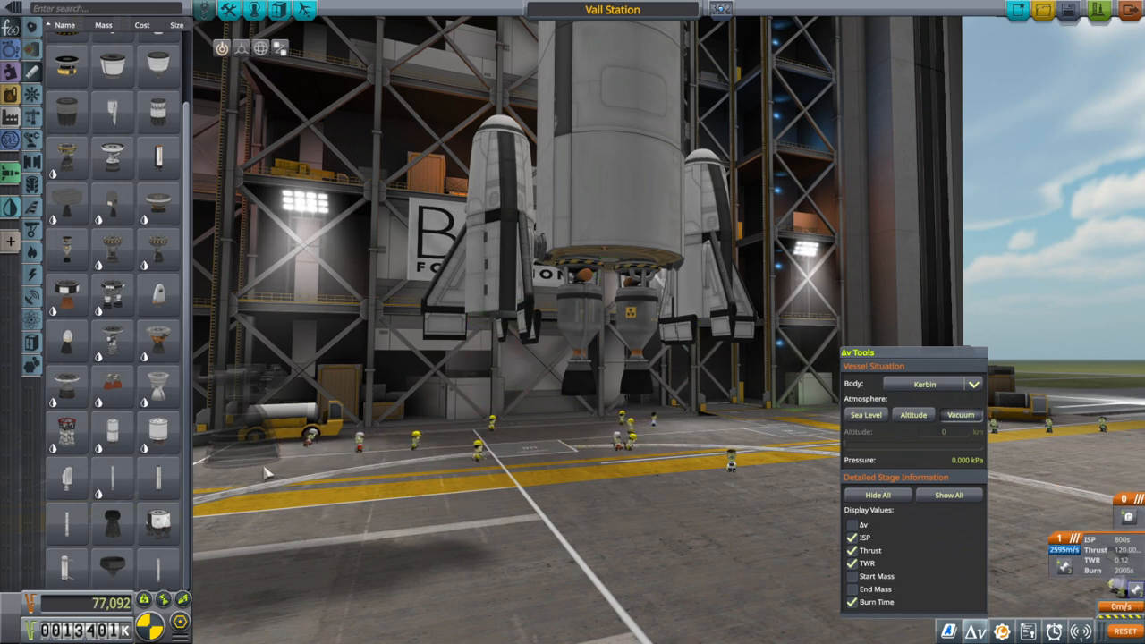
# - Check the LV-T45 rear engine's thrust and gimbal settings and close its menu
pyautogui.click(497, 367)
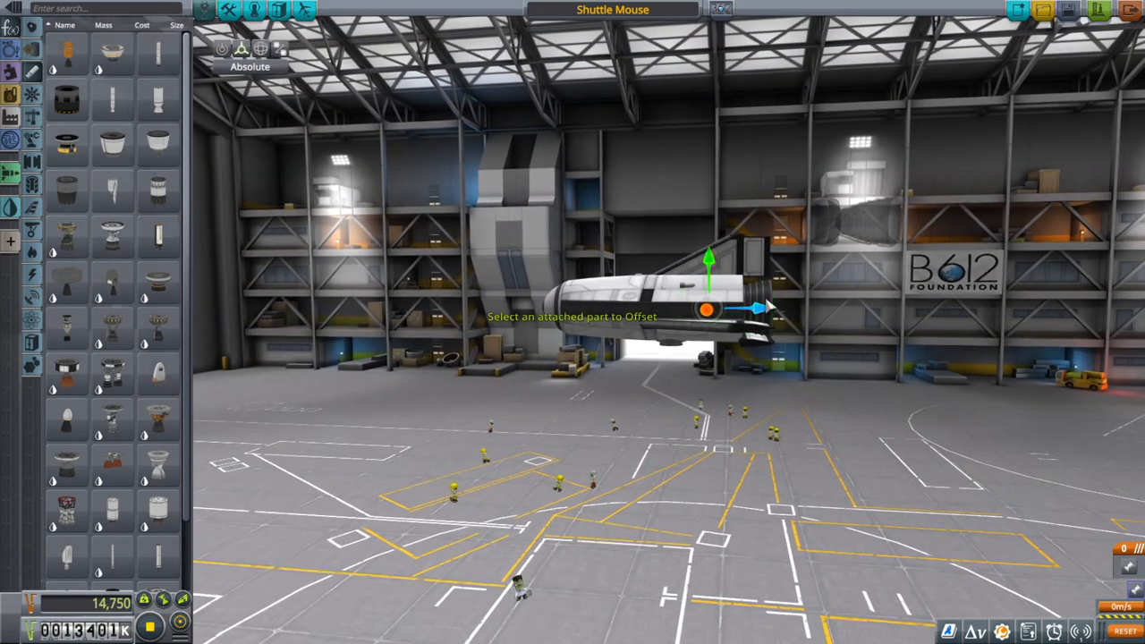
pyautogui.click(734, 308)
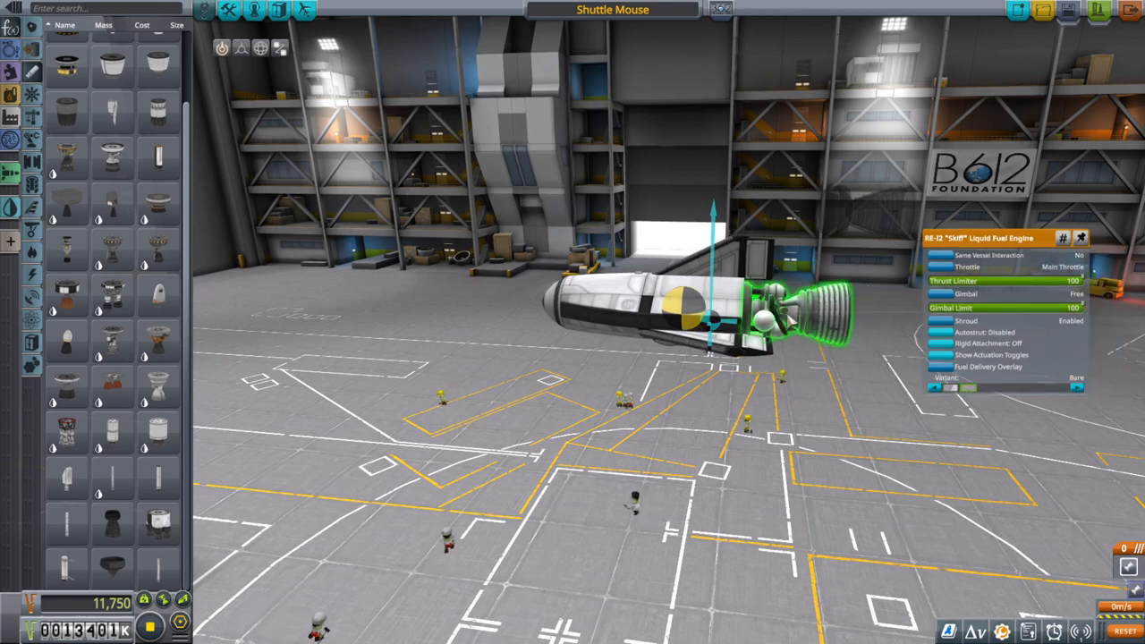
# - Select the Offset gizmo and pick a part on the craft to reposition
pyautogui.click(261, 47)
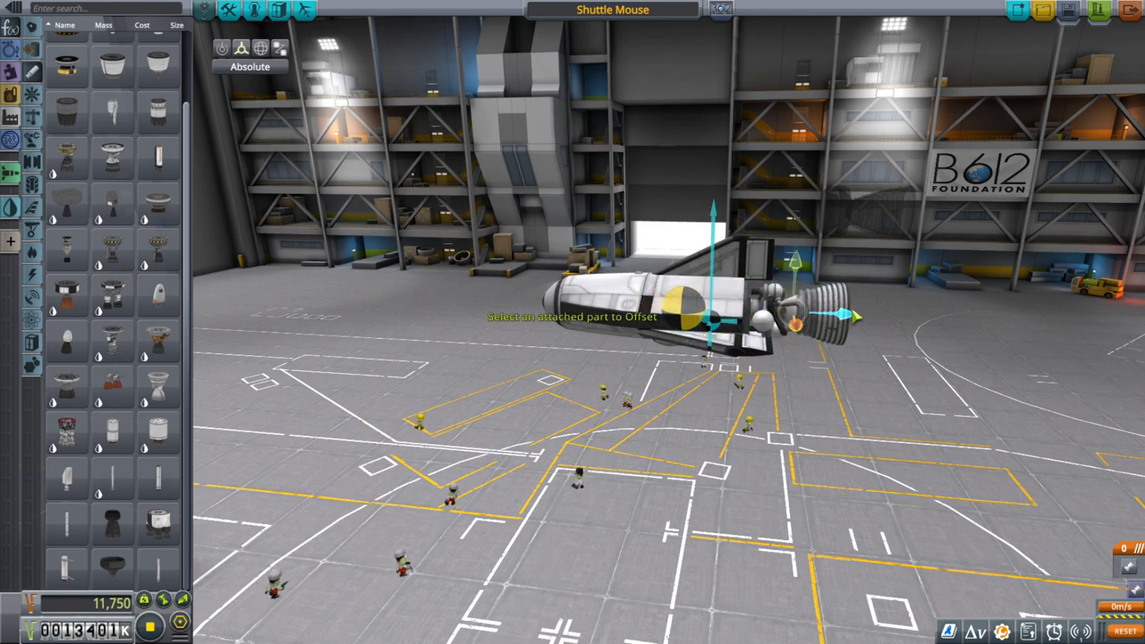
pyautogui.click(809, 319)
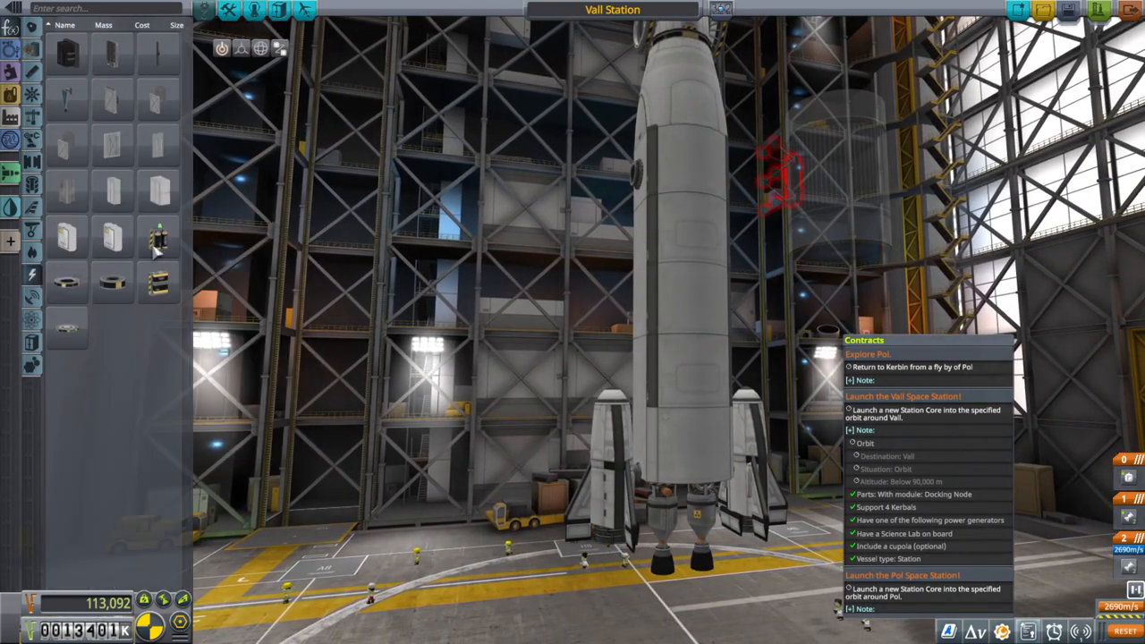
pyautogui.moveTo(68, 101)
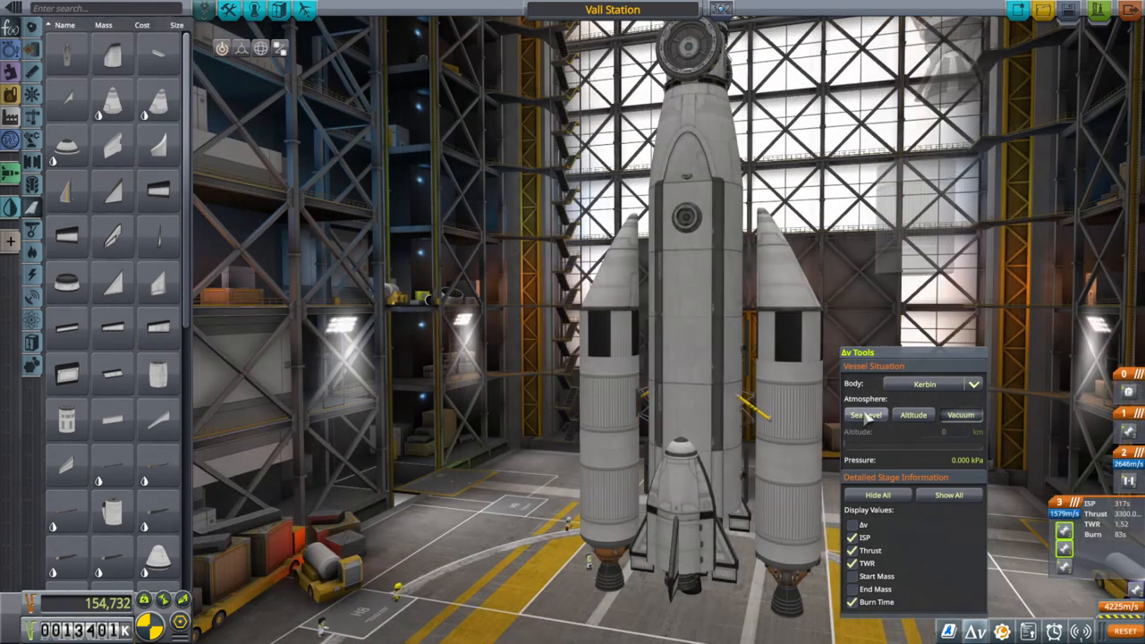
# - Place the station core module and launch clamps onto the Vall Station stack
pyautogui.click(866, 415)
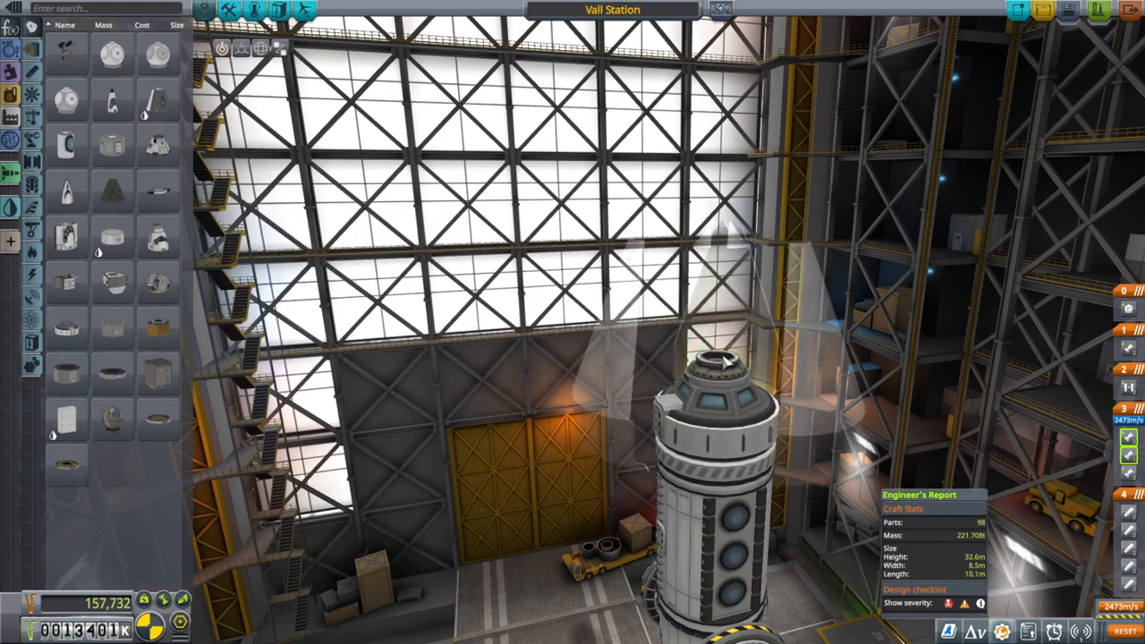
pyautogui.click(716, 366)
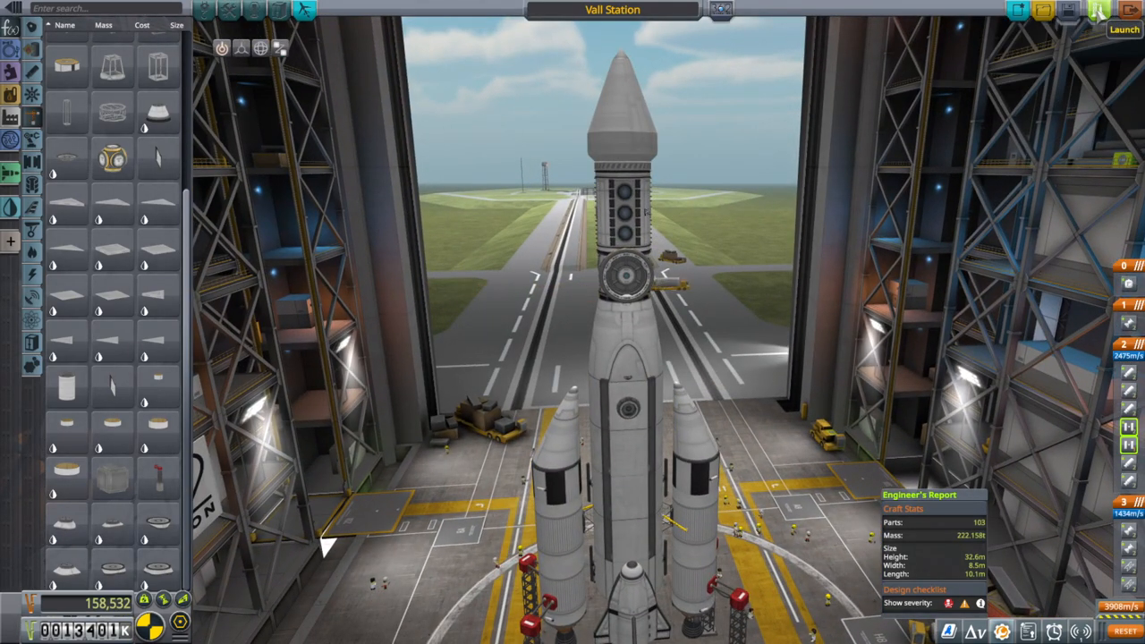
# - Launch the Vall Station rocket from the VAB and confirm rollout to the pad
pyautogui.click(229, 11)
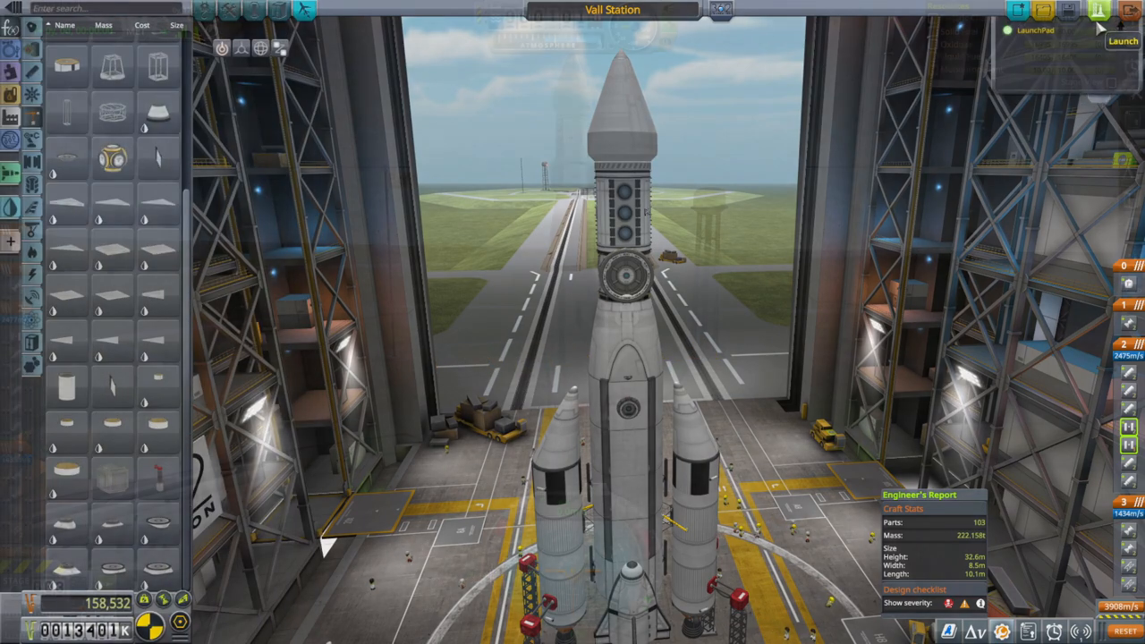
pyautogui.click(1124, 41)
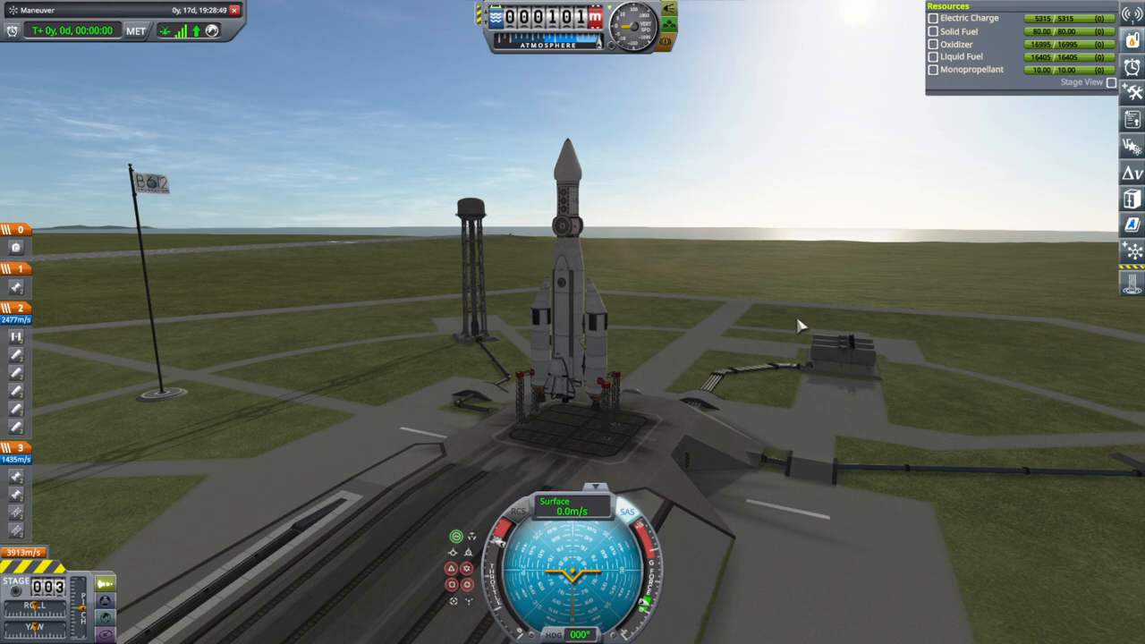
# - Ignite the engines with Space to lift off toward orbit
pyautogui.press('space')
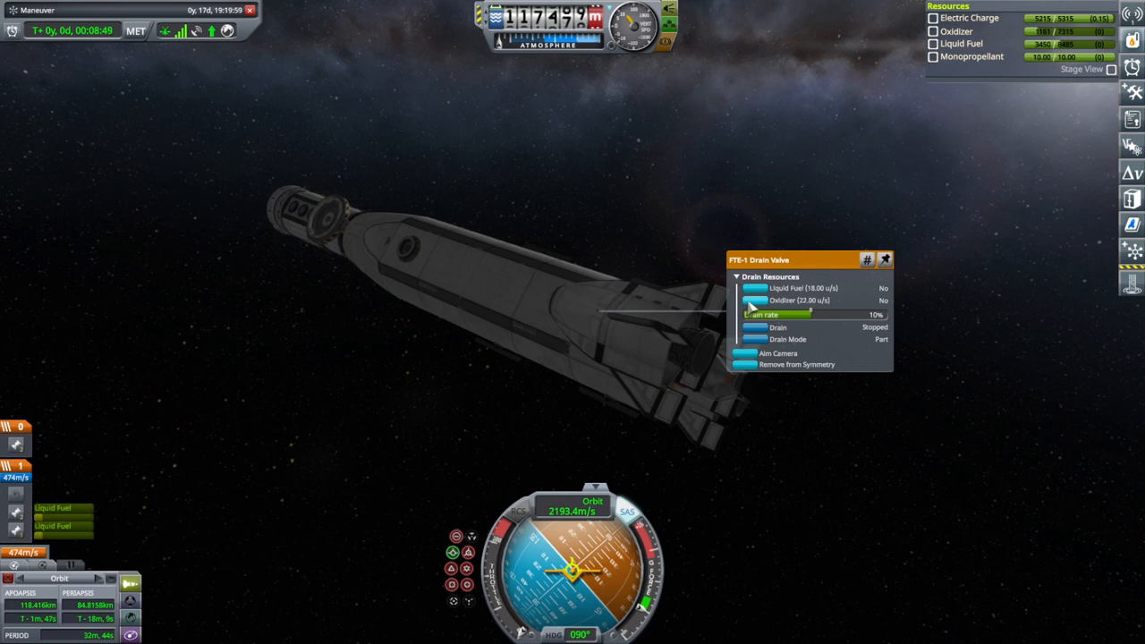
# - Switch the FTX-1 Drain Valve's Drain Mode from Part to Vessel
pyautogui.click(882, 300)
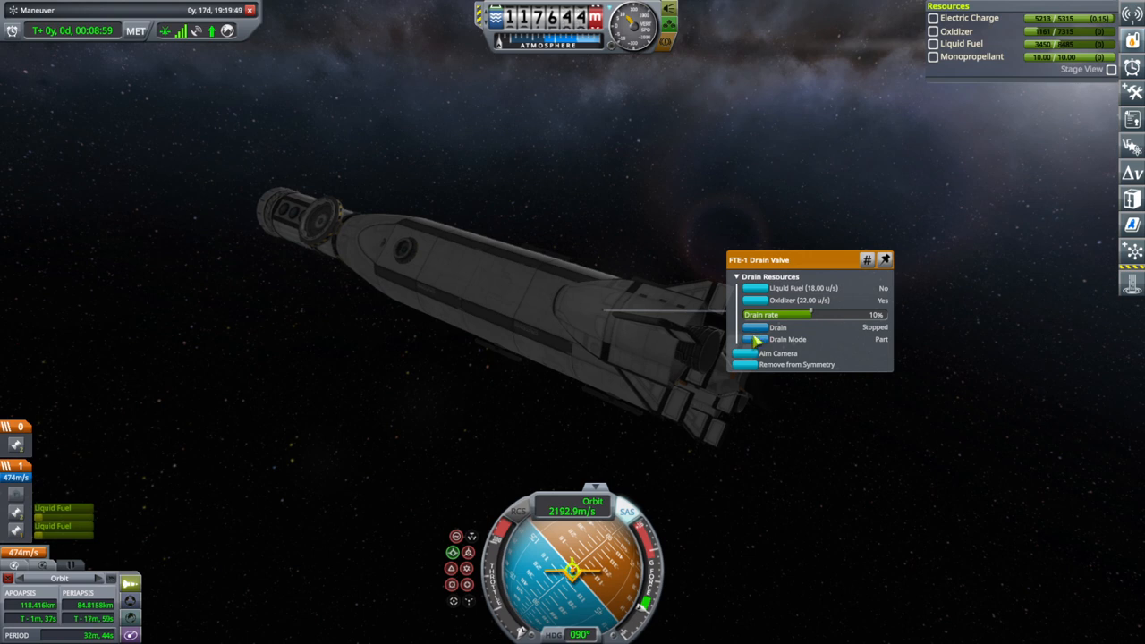
pyautogui.click(755, 340)
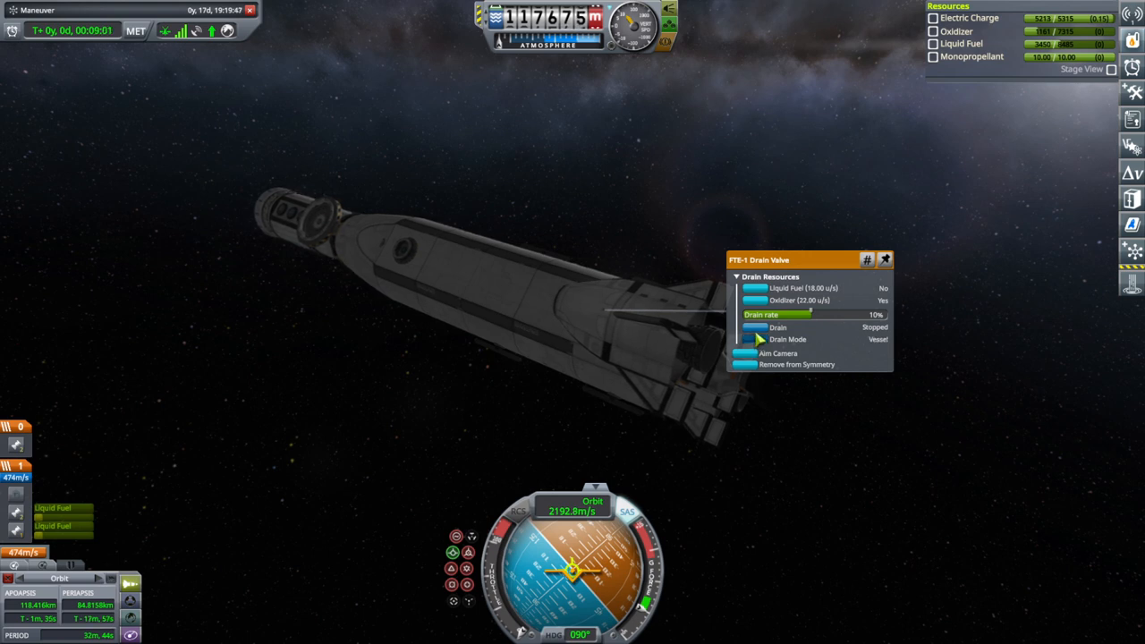
pyautogui.click(755, 328)
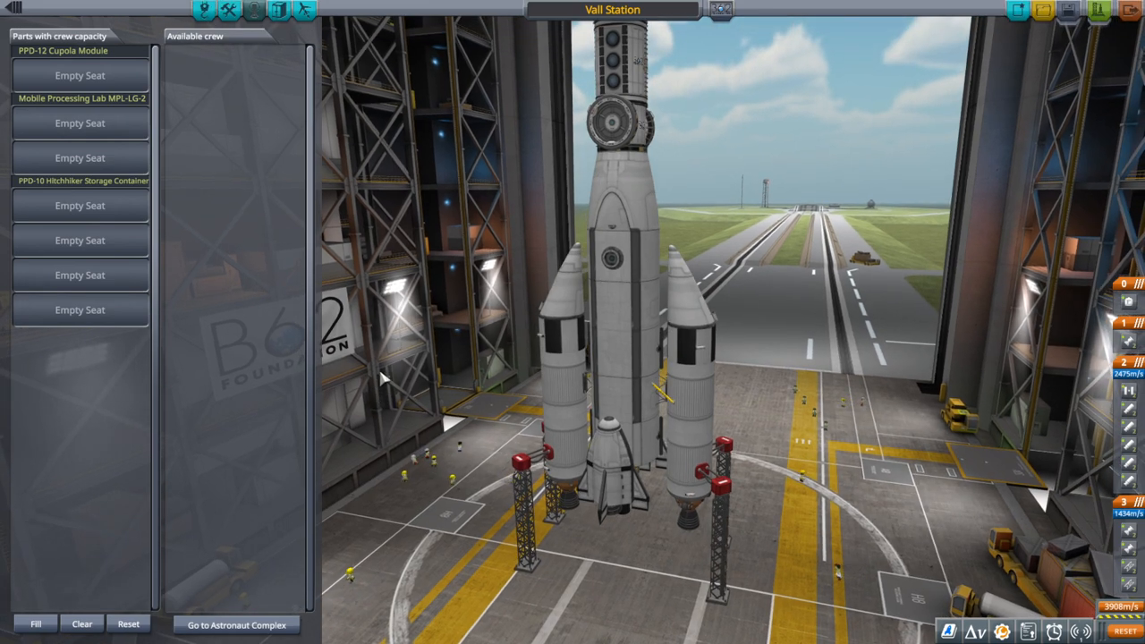
# - Go to the Astronaut Complex from the crew panel to review applicants
pyautogui.click(236, 624)
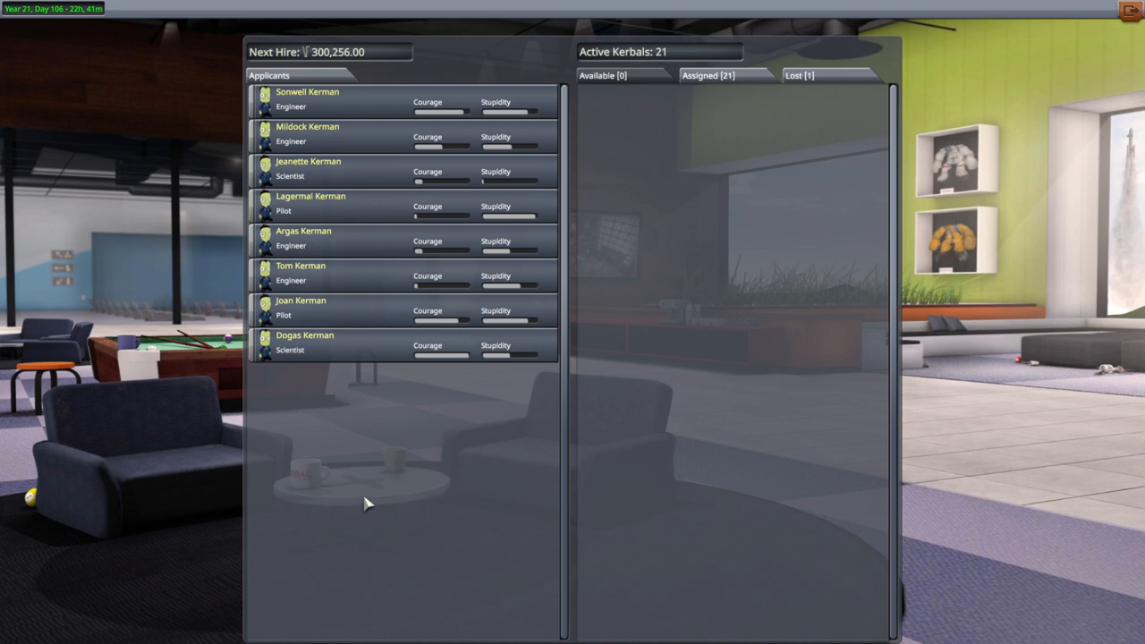
pyautogui.moveTo(444, 86)
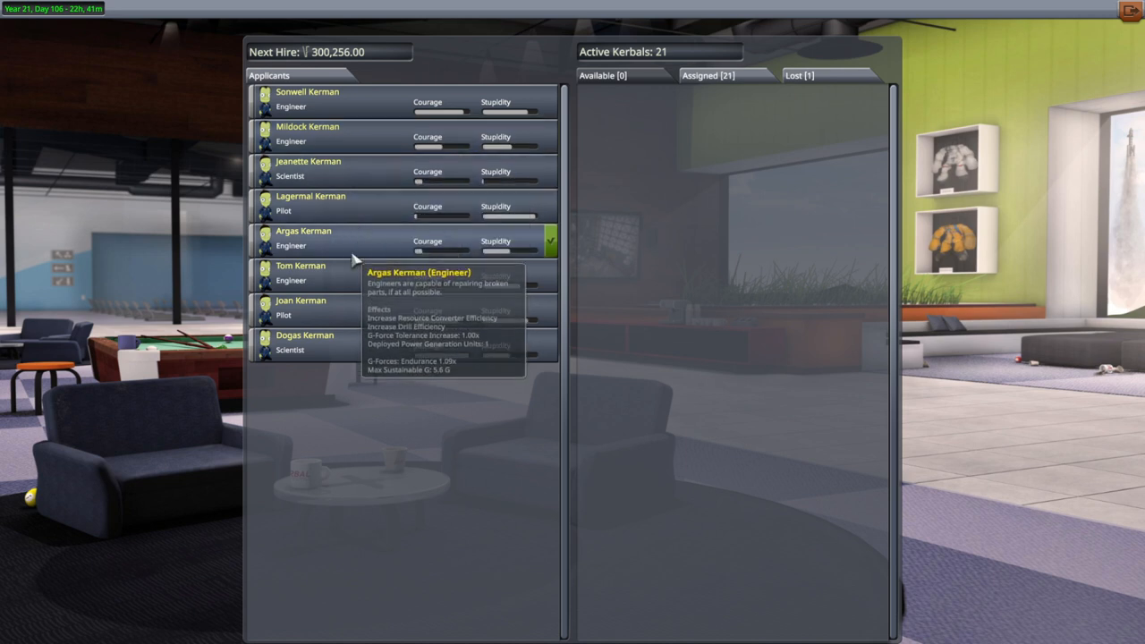
pyautogui.moveTo(385, 275)
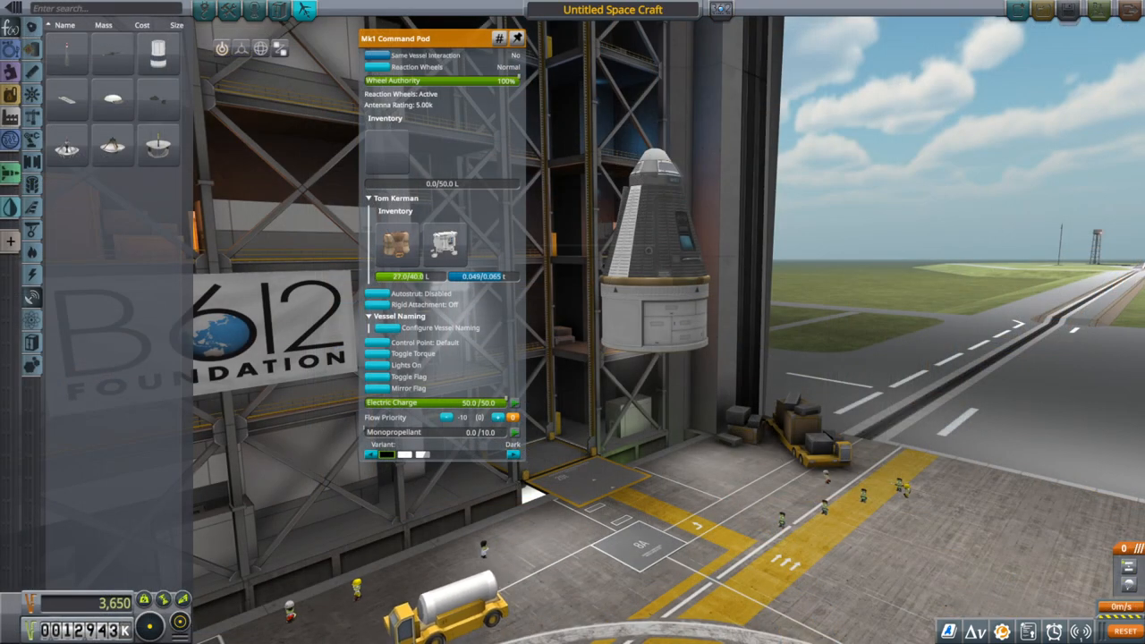
pyautogui.moveTo(157, 50)
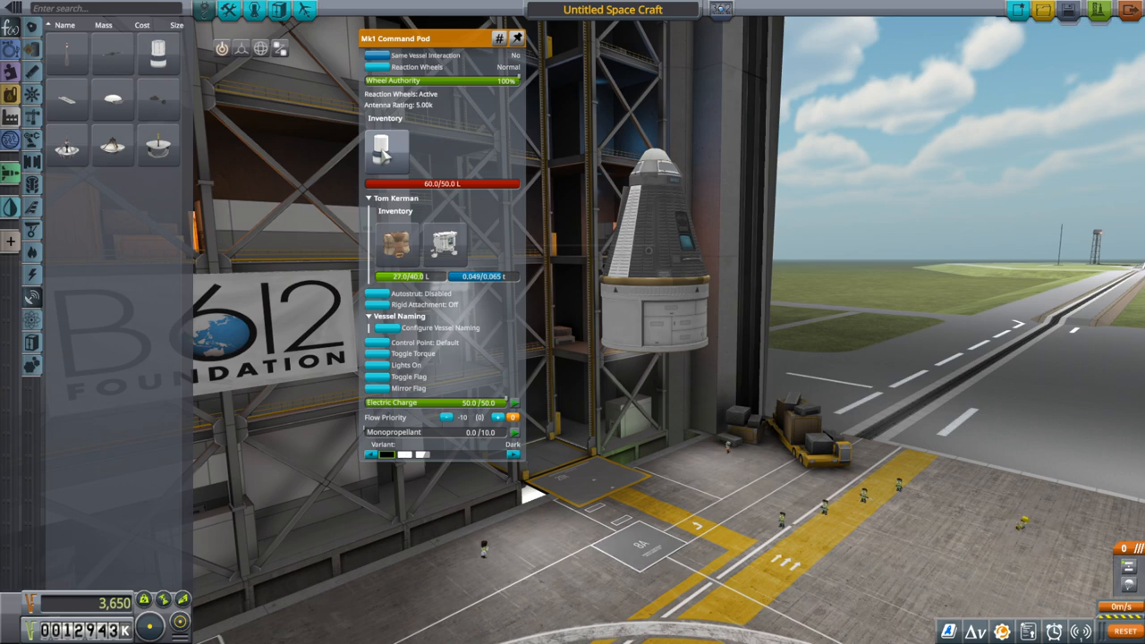
# - Drag a Communotron 88-88 antenna into the SEQ-8 container inventory
pyautogui.moveTo(387, 152); pyautogui.dragTo(322, 193)
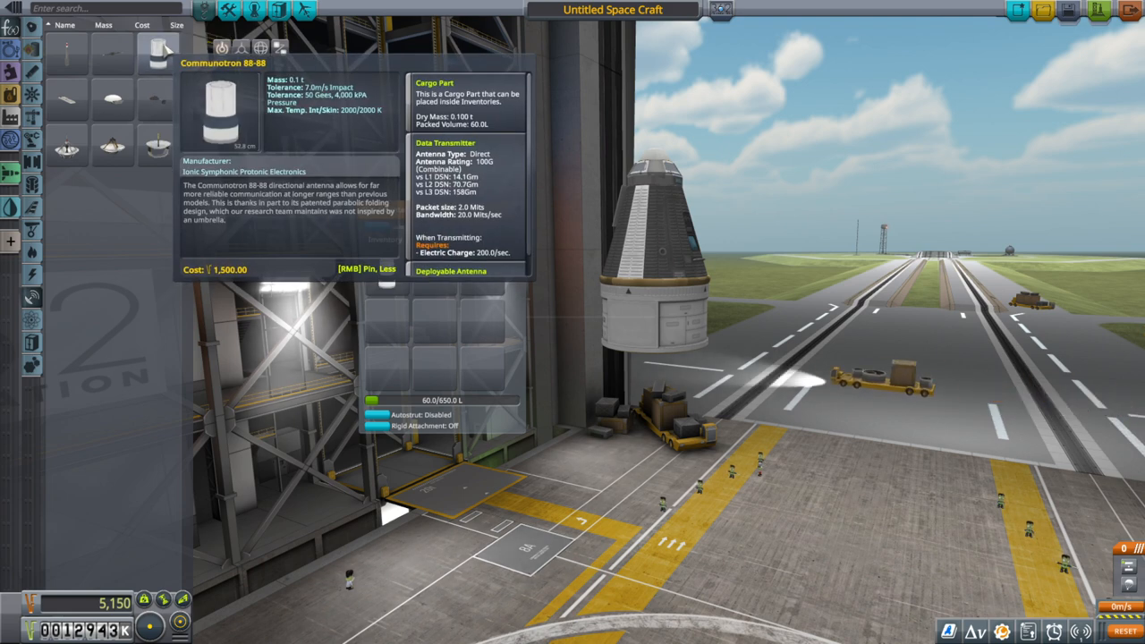
pyautogui.moveTo(111, 98)
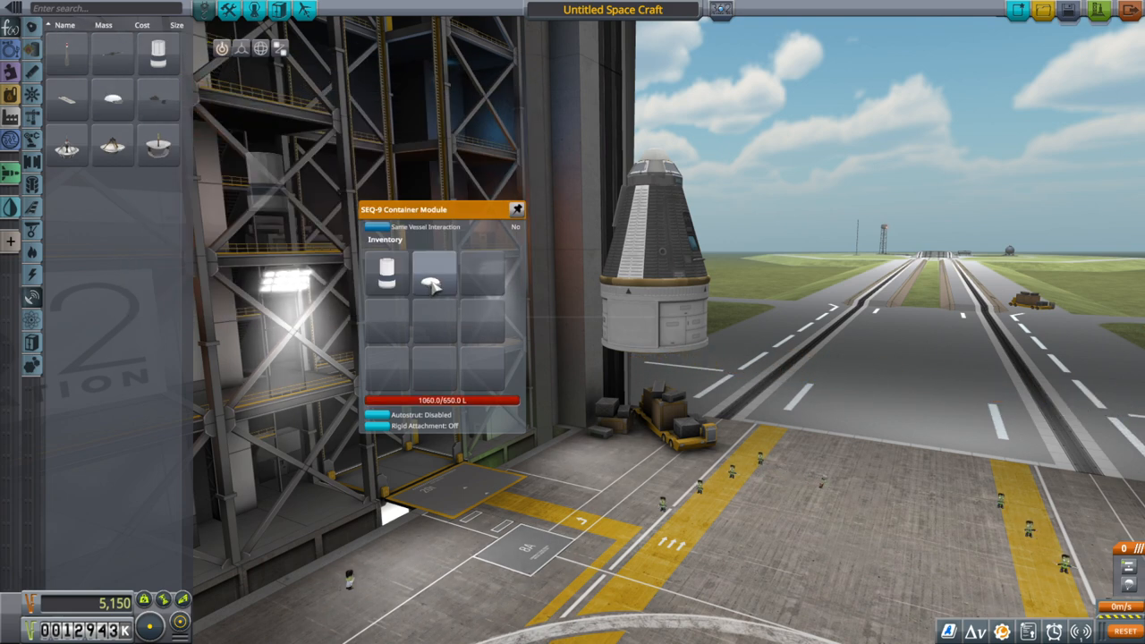
pyautogui.moveTo(111, 98)
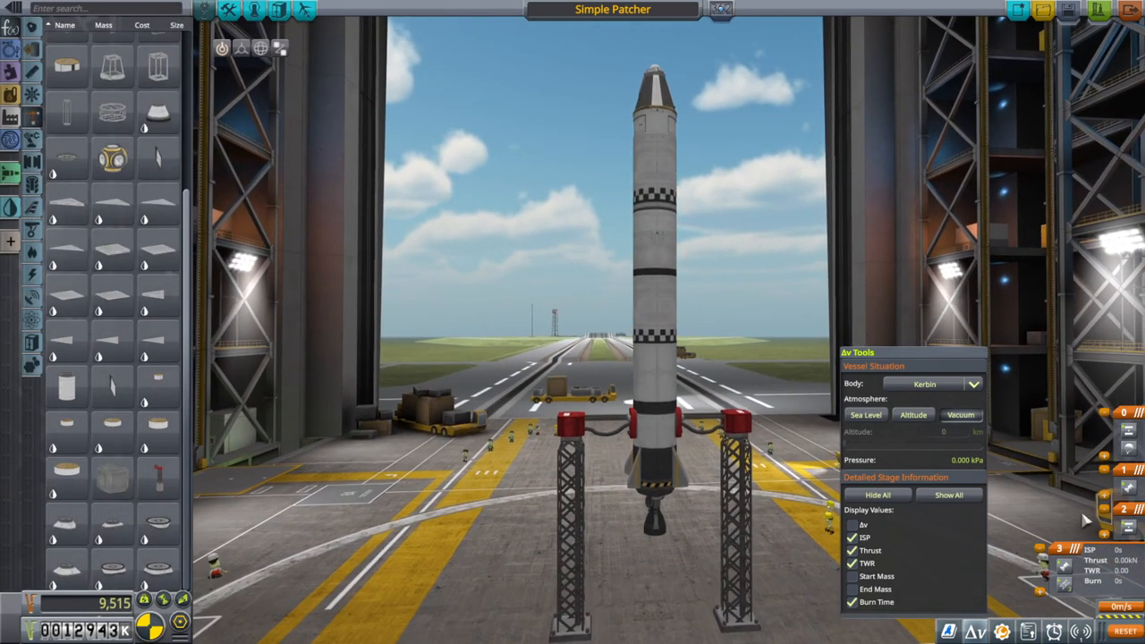
# - Toggle the KER stage figures between sea-level and vacuum conditions, hiding and restoring the panel
pyautogui.click(866, 416)
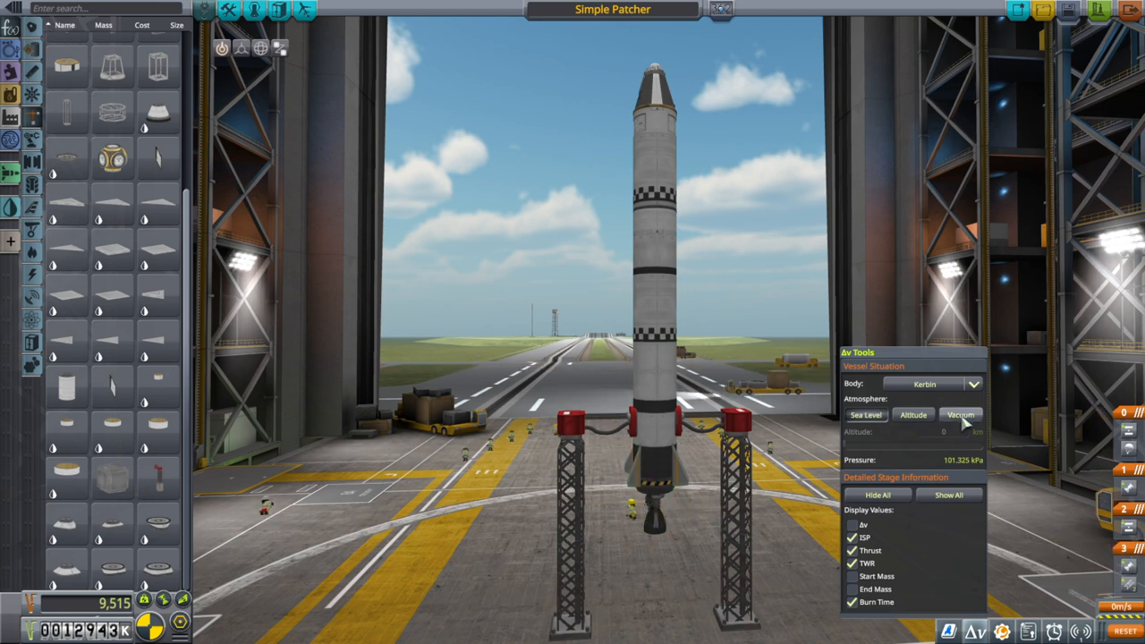
pyautogui.moveTo(648, 340)
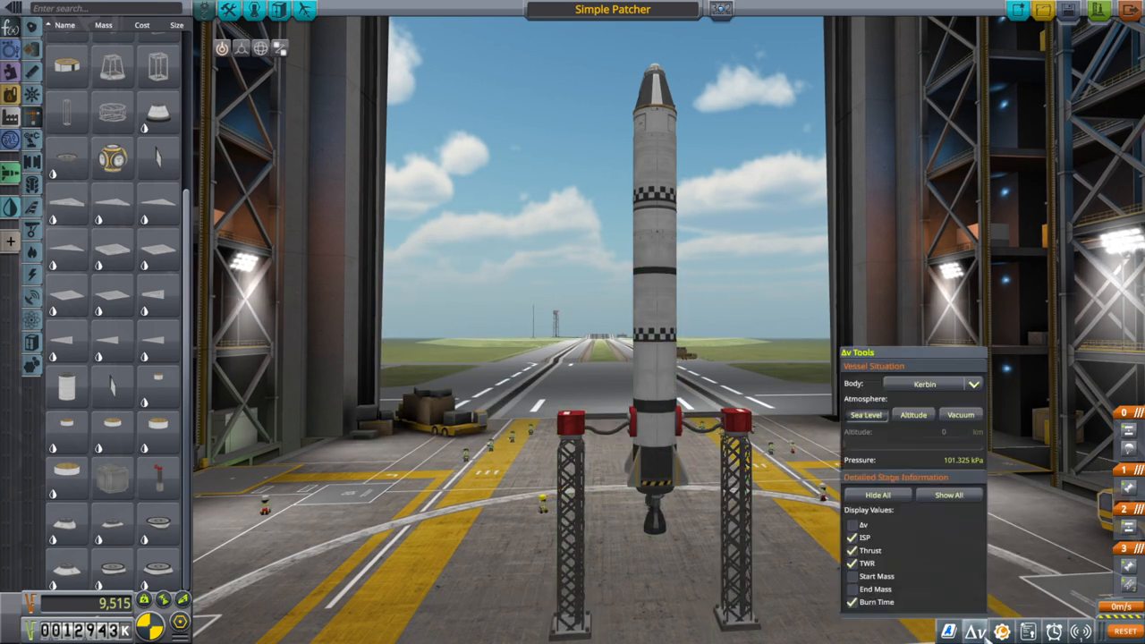
pyautogui.click(658, 188)
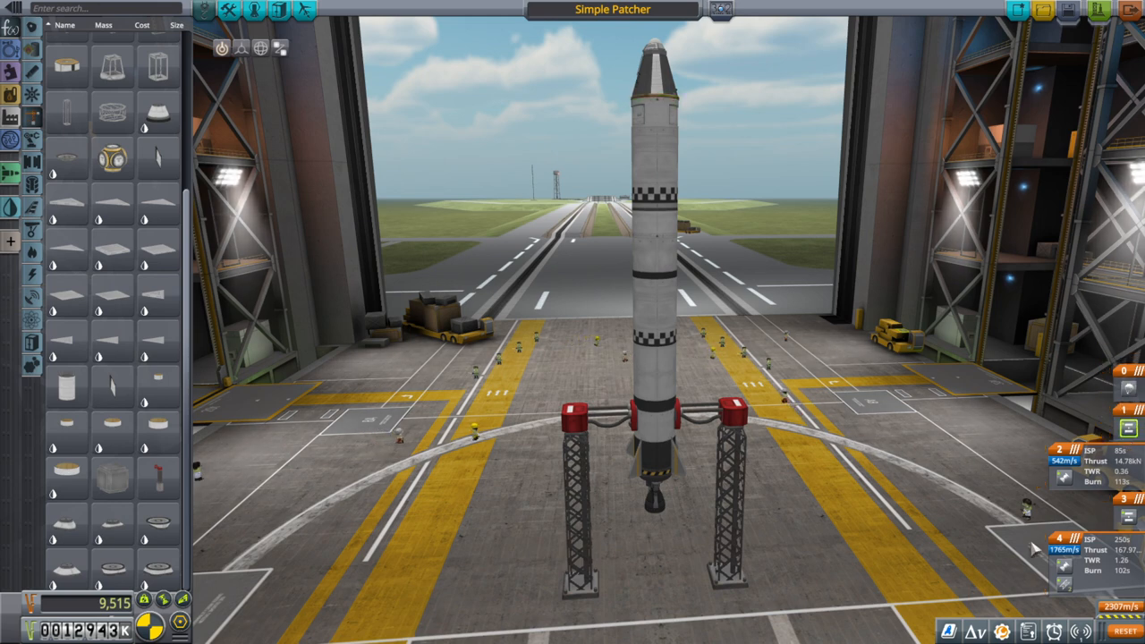
pyautogui.click(974, 630)
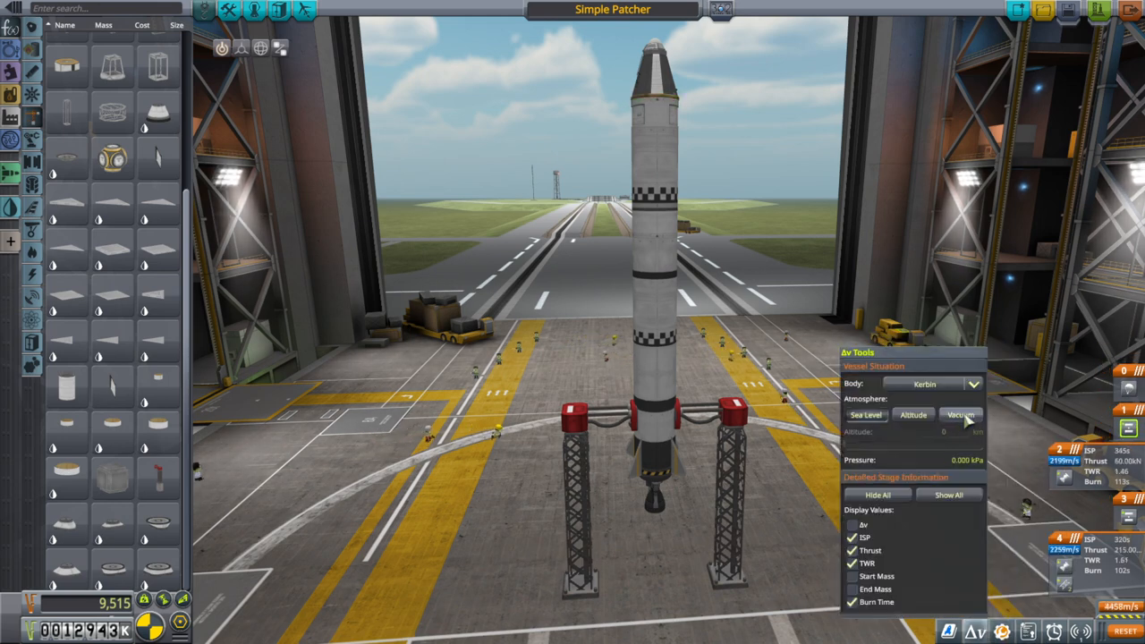
pyautogui.click(866, 415)
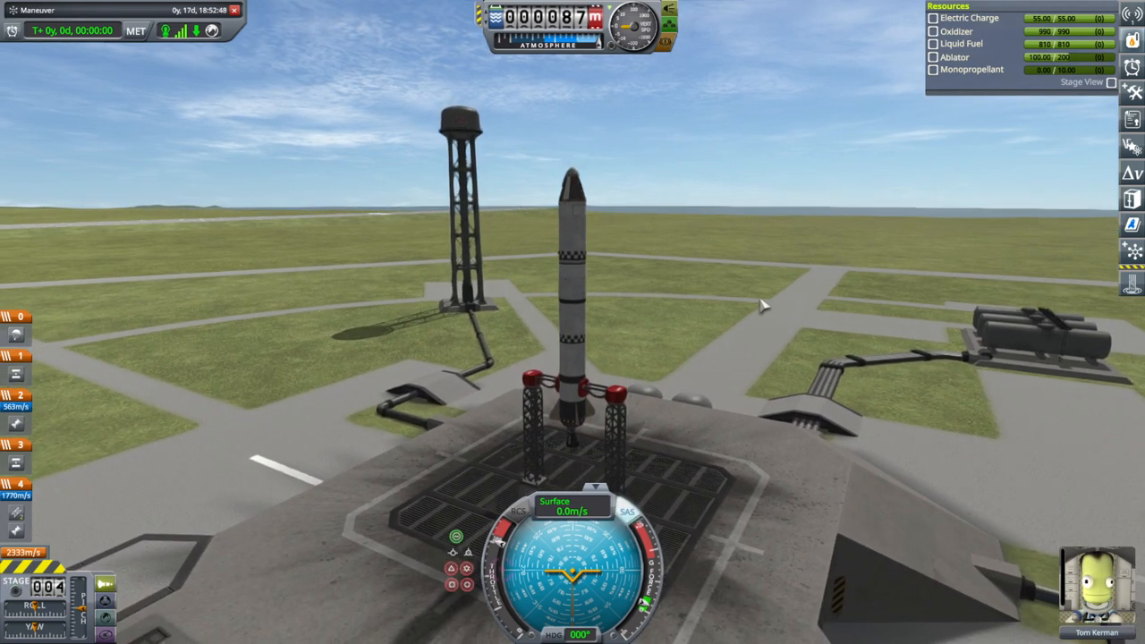
# - Stage with Space to ignite the Simple Patcher's engines for launch
pyautogui.press('space')
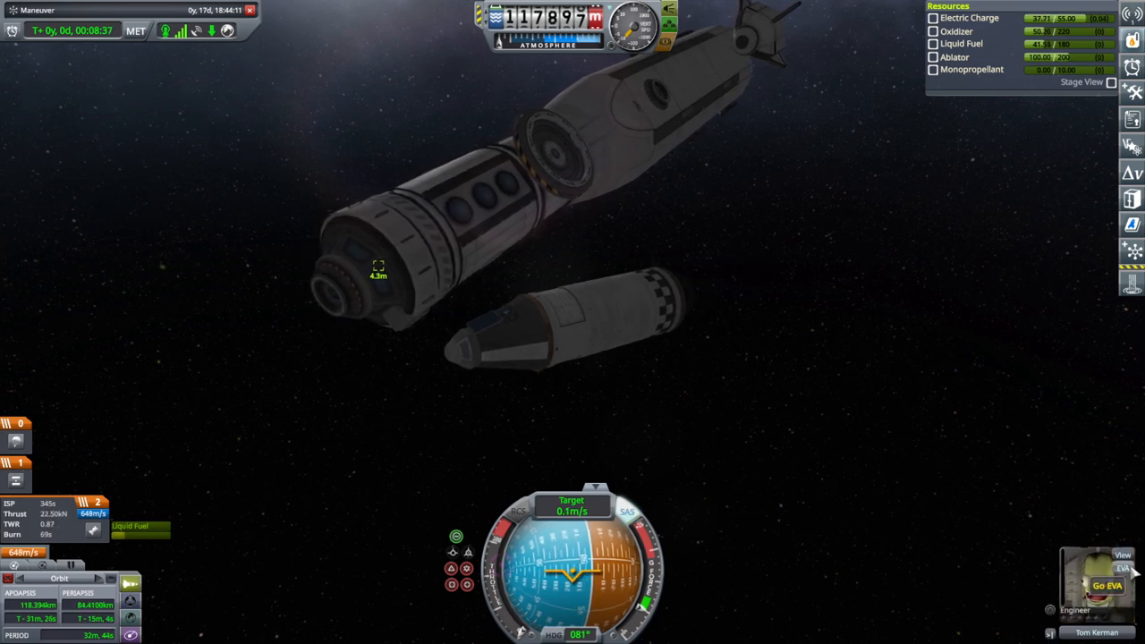
# - Send the engineer out on EVA from the patcher capsule toward the station
pyautogui.click(1108, 586)
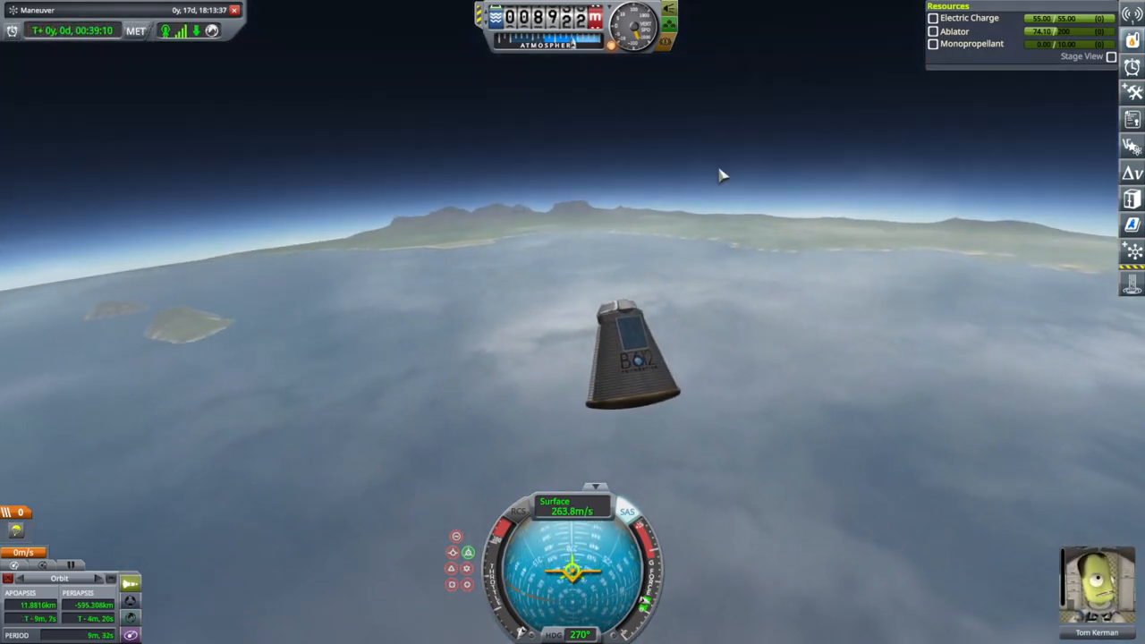
# - Speed up time warp with the period key during the capsule's descent
pyautogui.press('.')
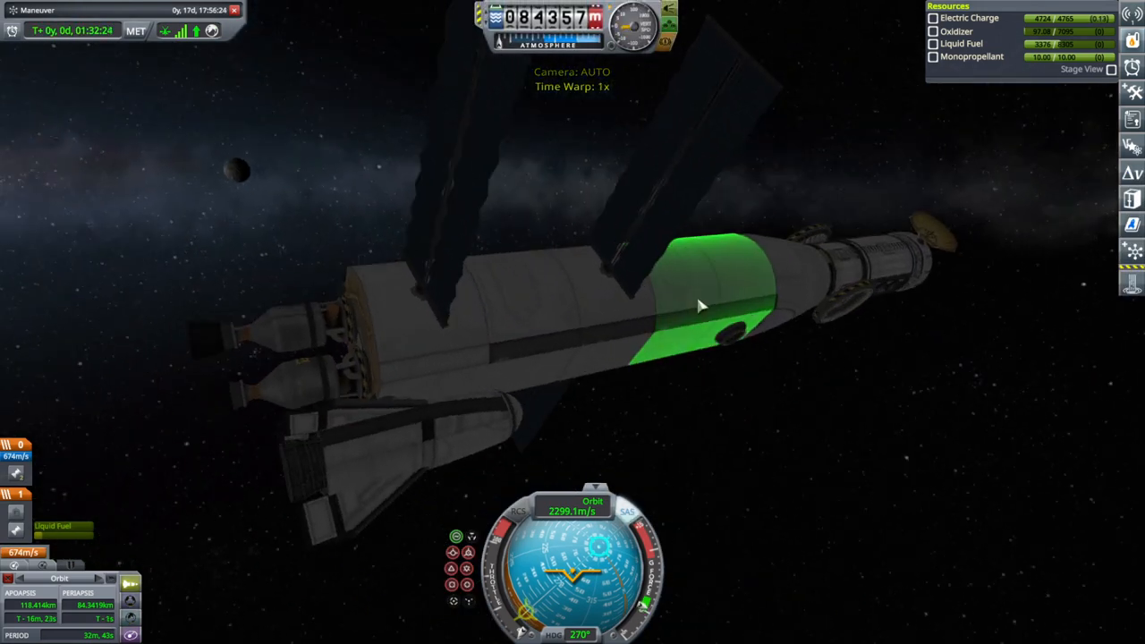
# - Bring up the station fuel tank's part action window with a right-click
pyautogui.rightClick(426, 462)
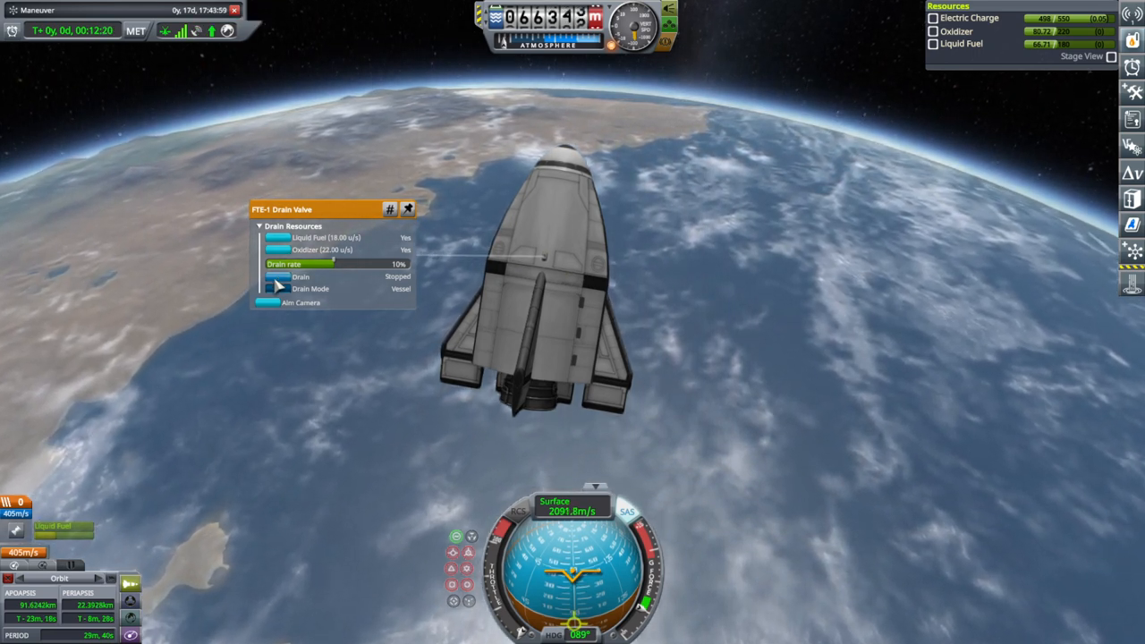
# - Start draining the drone's leftover liquid fuel and oxidizer through the FTS-1 Drain Valve
pyautogui.click(277, 275)
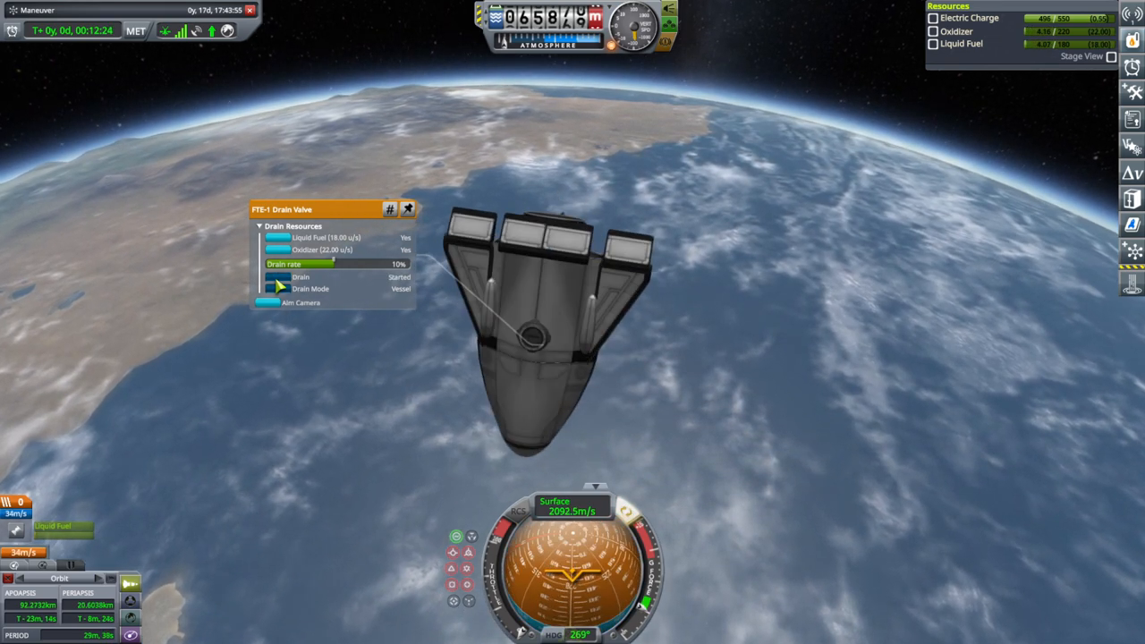
pyautogui.click(279, 276)
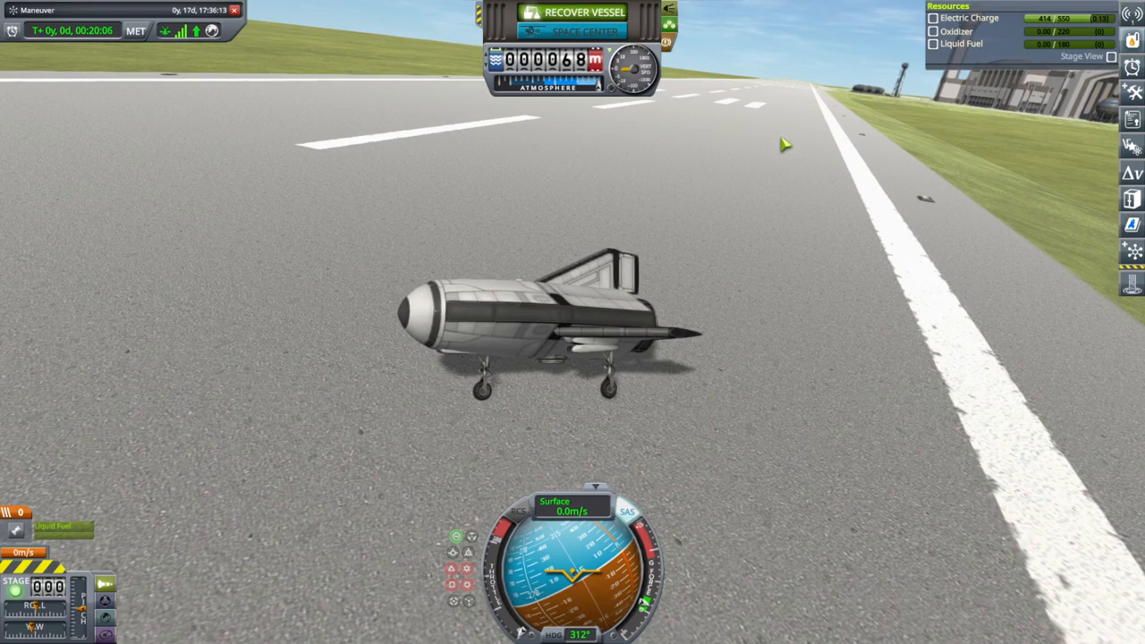
# - Recover the landed Shuttle Mouse drone from the KSC runway
pyautogui.click(572, 11)
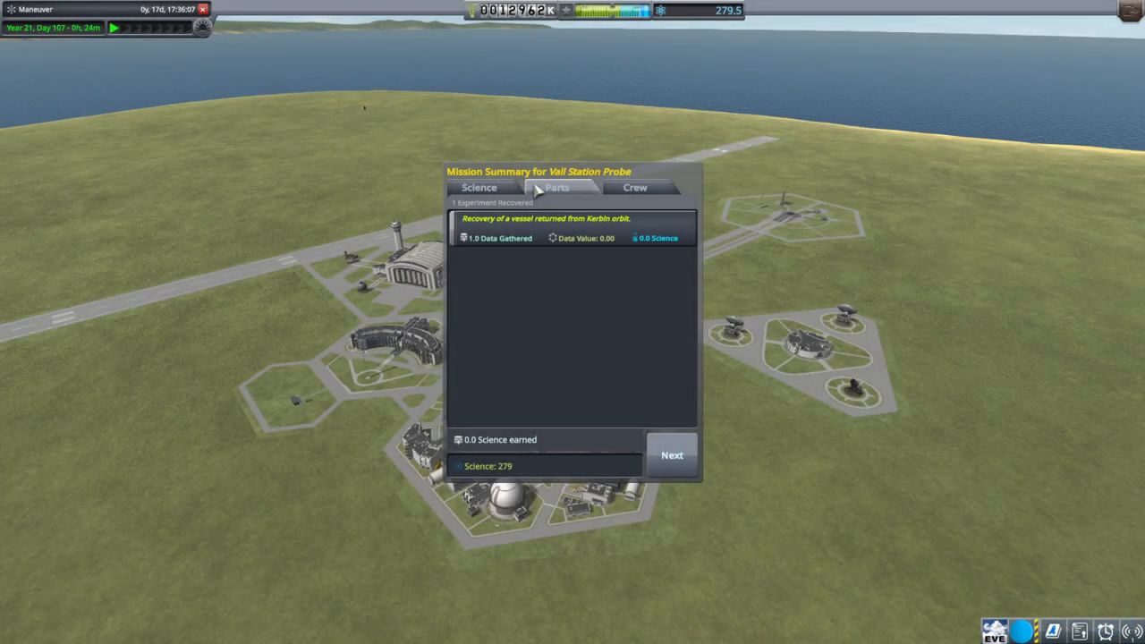
# - Review the recovered parts (25,316 funds) and science results, then close the mission summary
pyautogui.click(556, 188)
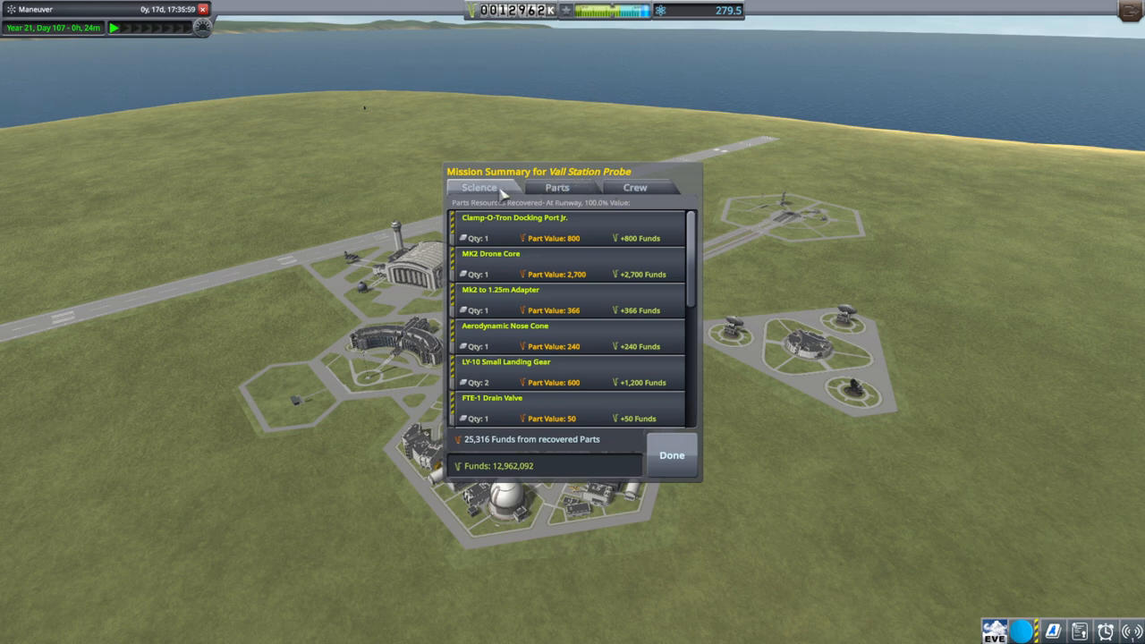
pyautogui.click(480, 188)
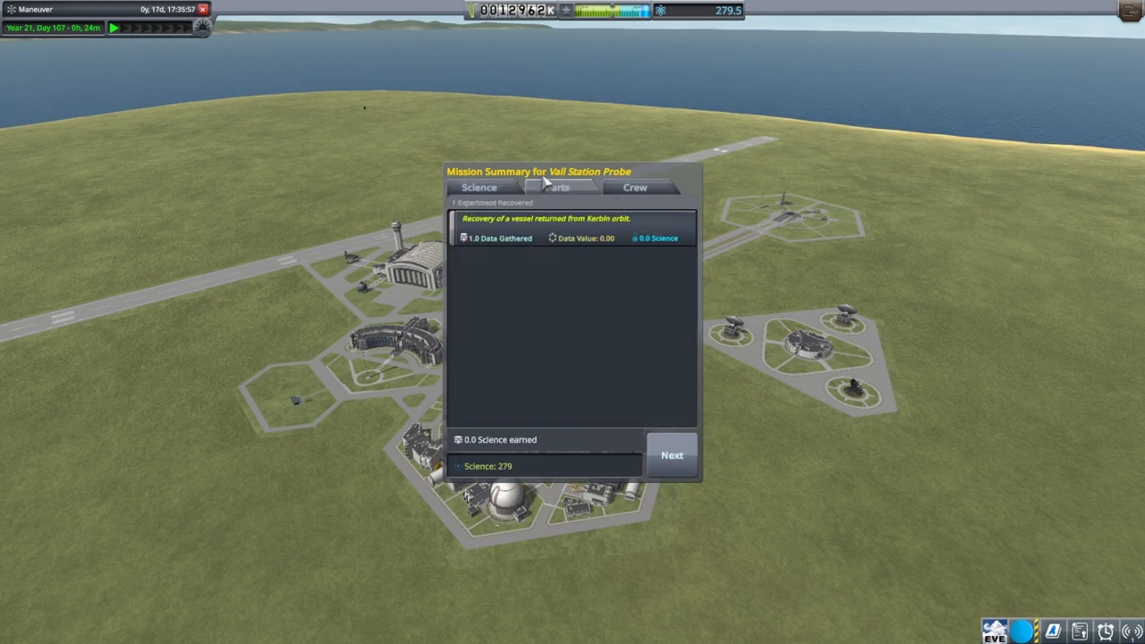
pyautogui.moveTo(552, 165)
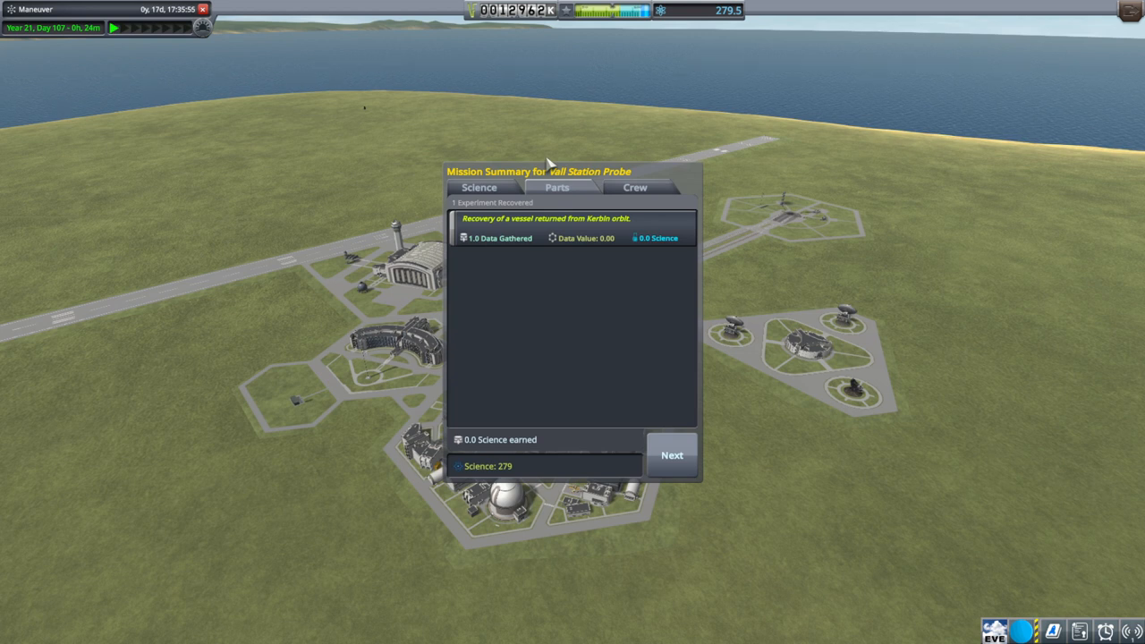
pyautogui.moveTo(562, 157)
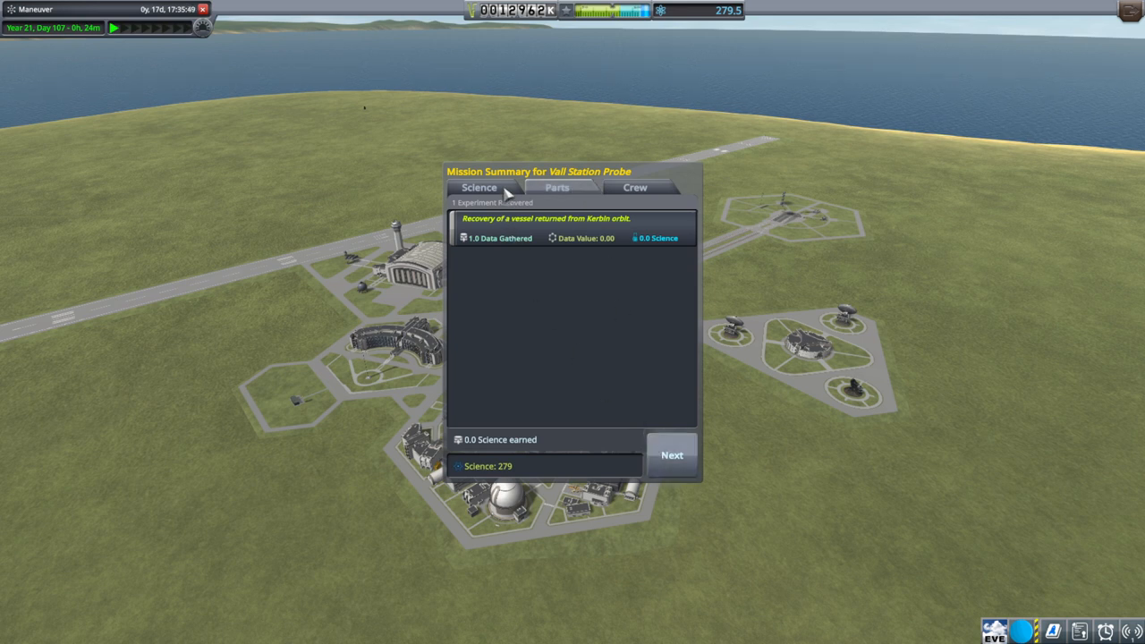
pyautogui.click(557, 188)
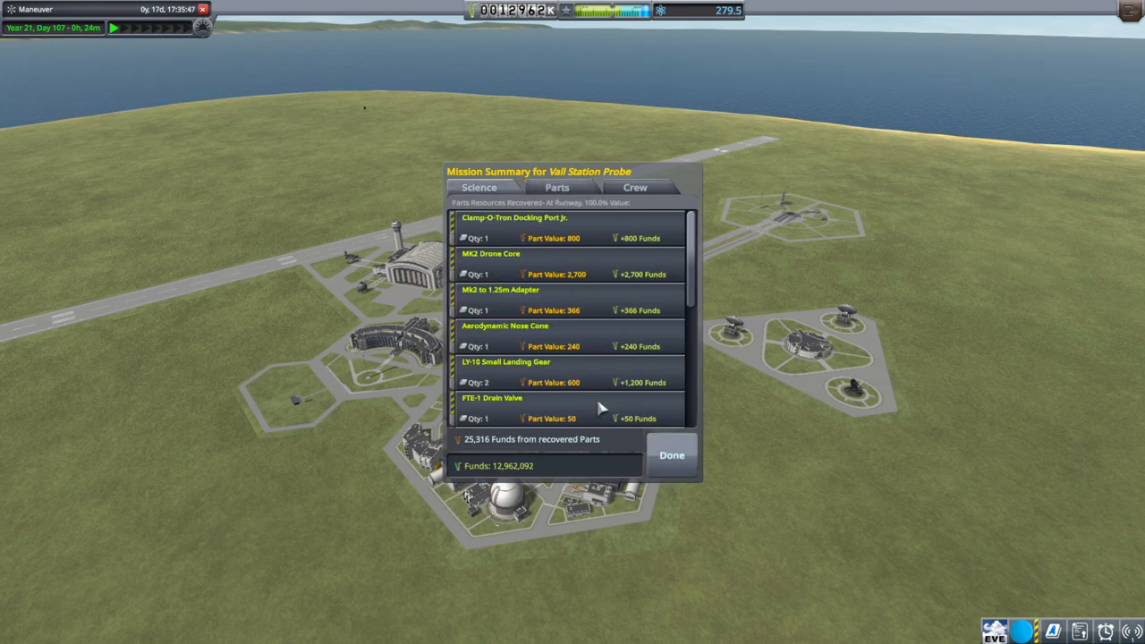
pyautogui.scroll(-3)
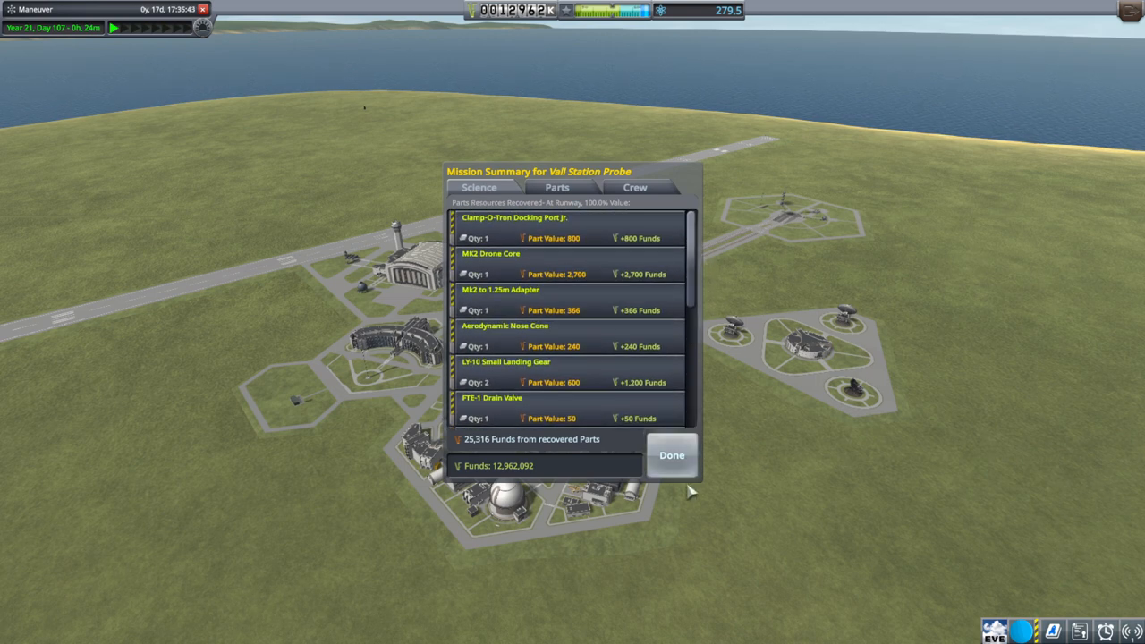
pyautogui.click(671, 455)
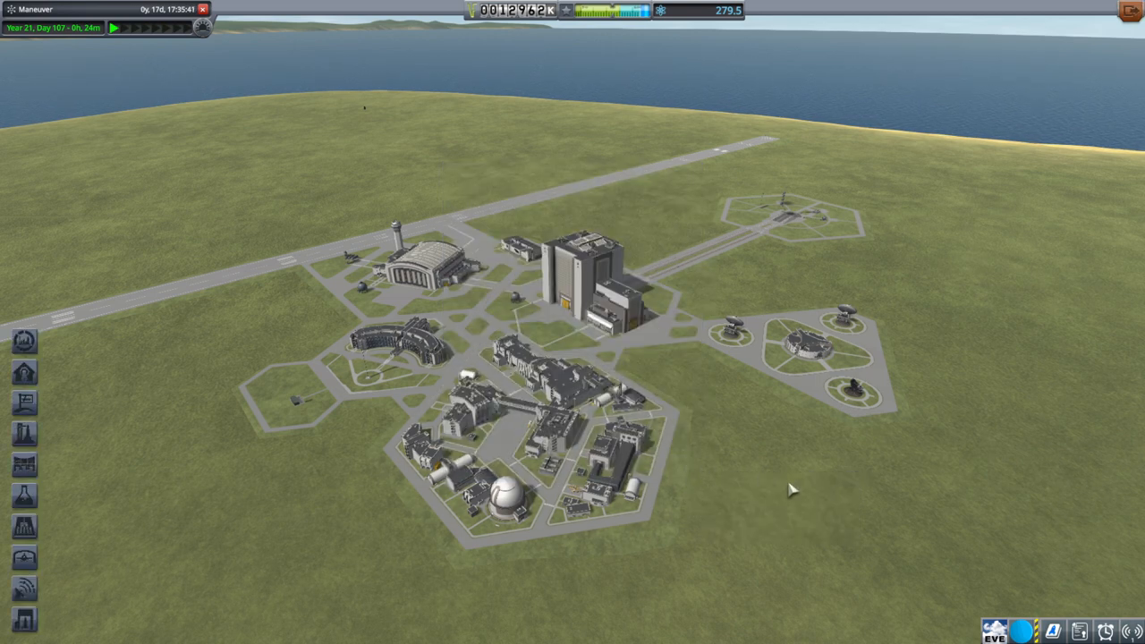